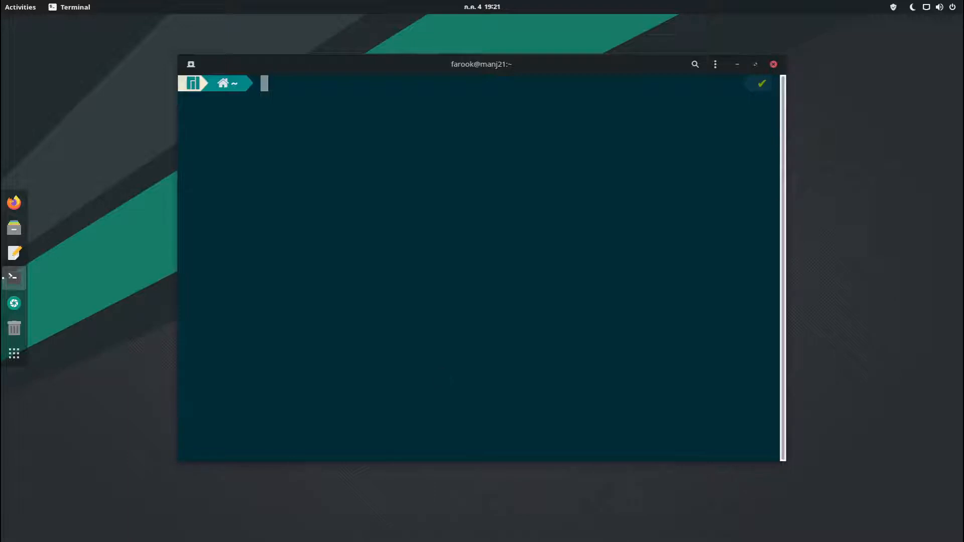
Make a hostfiles folder with mkdir and verify it via ls in the home listing.
type("mkdir")
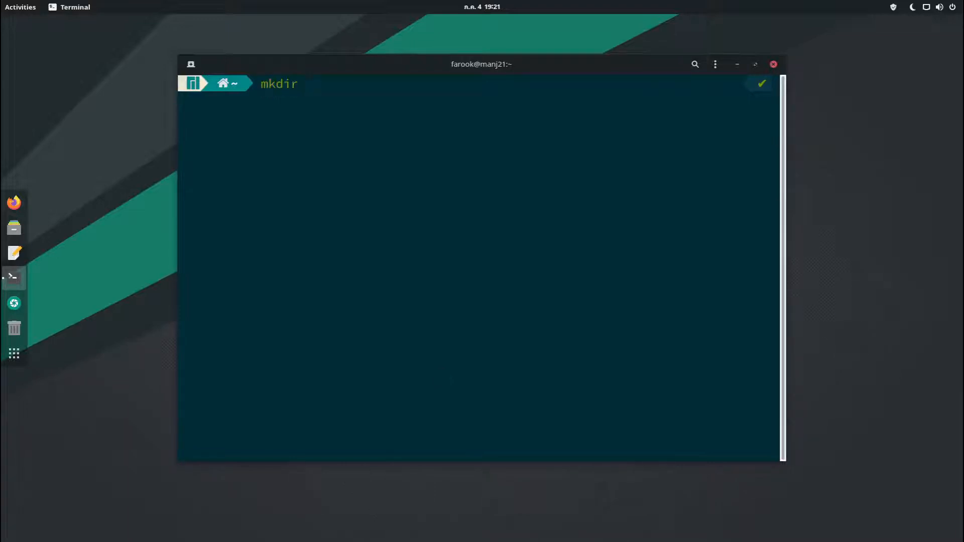
key("space")
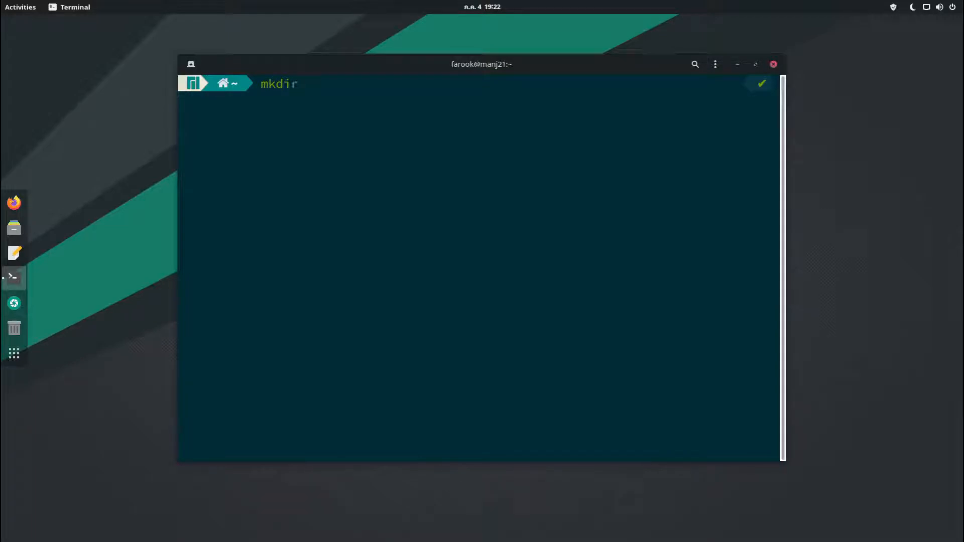
type("hostfiles")
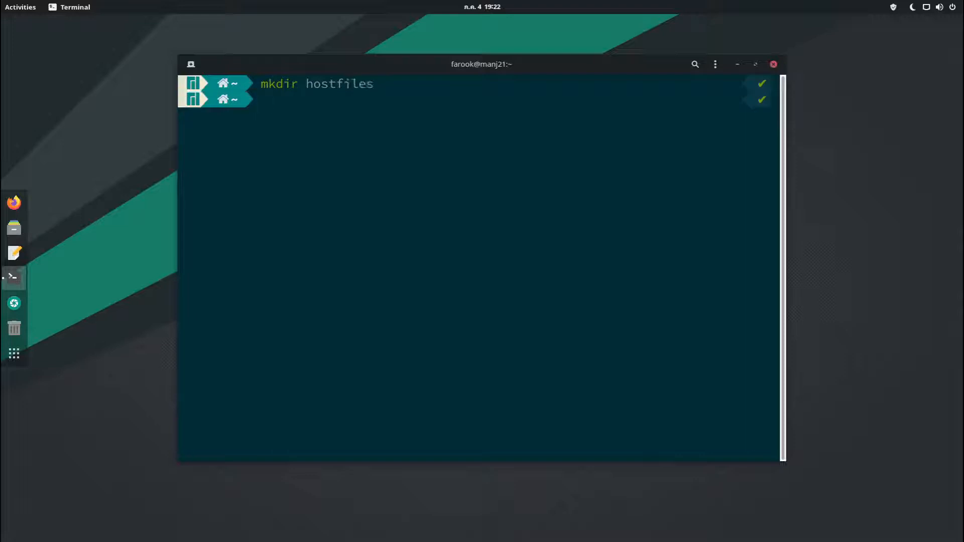
type("ls")
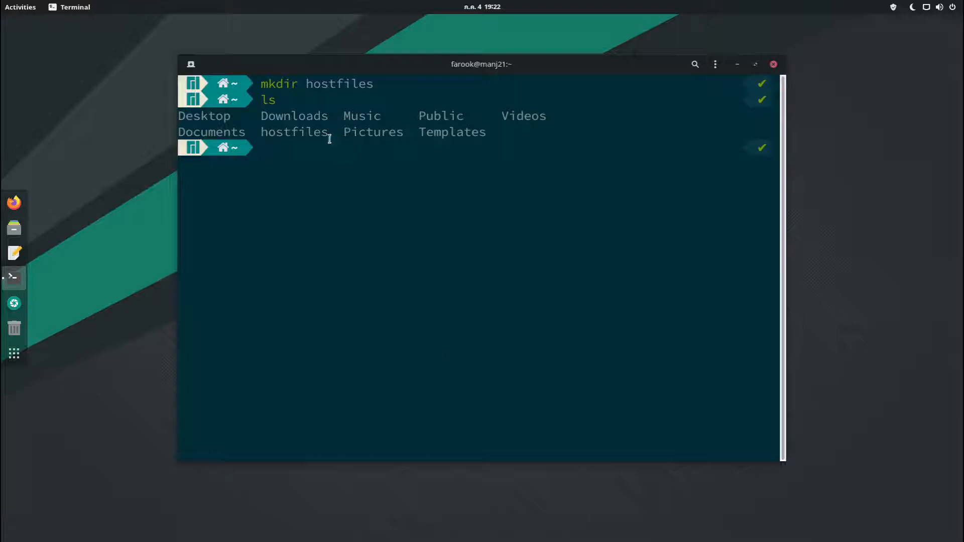
double_click(294, 131)
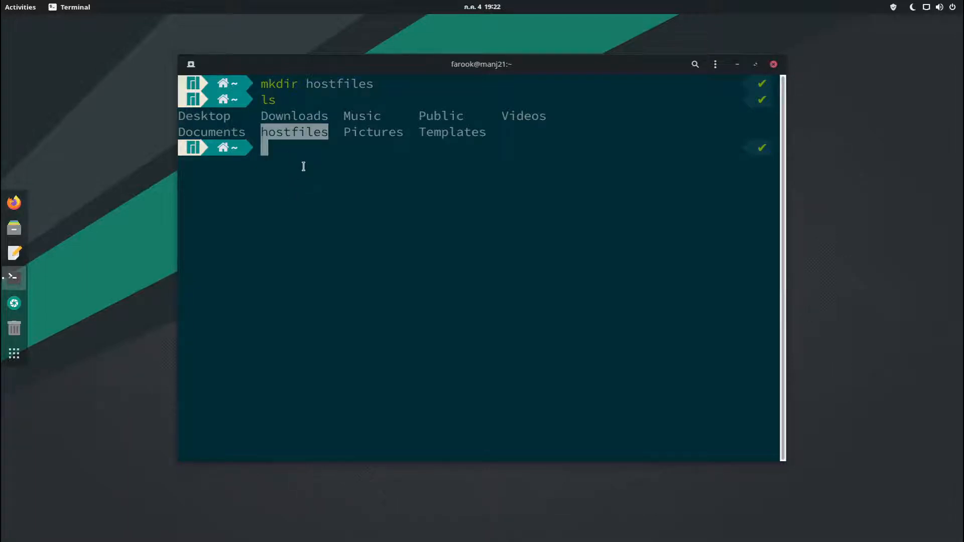
Issue 'shutdown now' to power off the Manjaro guest.
type("shutdown n")
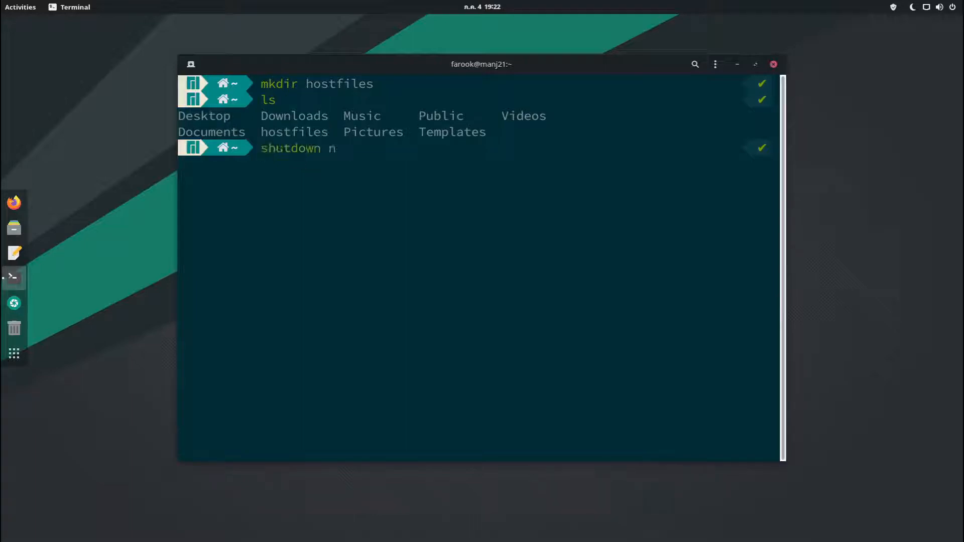
type("ow")
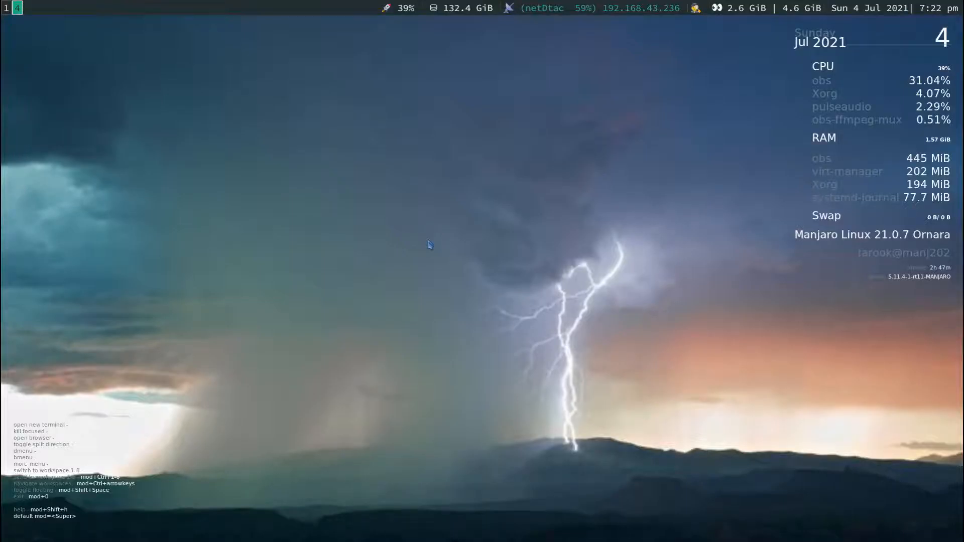
Launch the host file manager from the i3 launcher onto the Home folder.
type("fi")
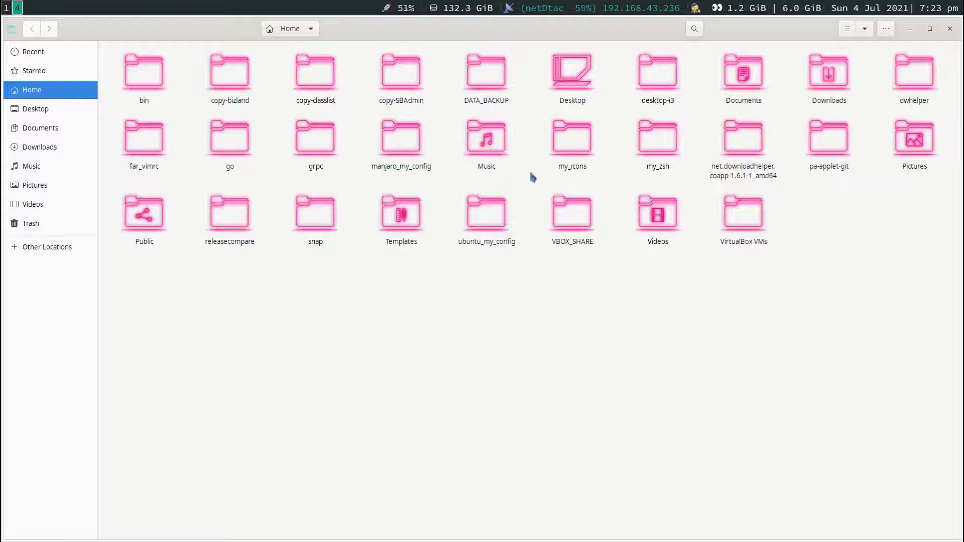
left_click(571, 214)
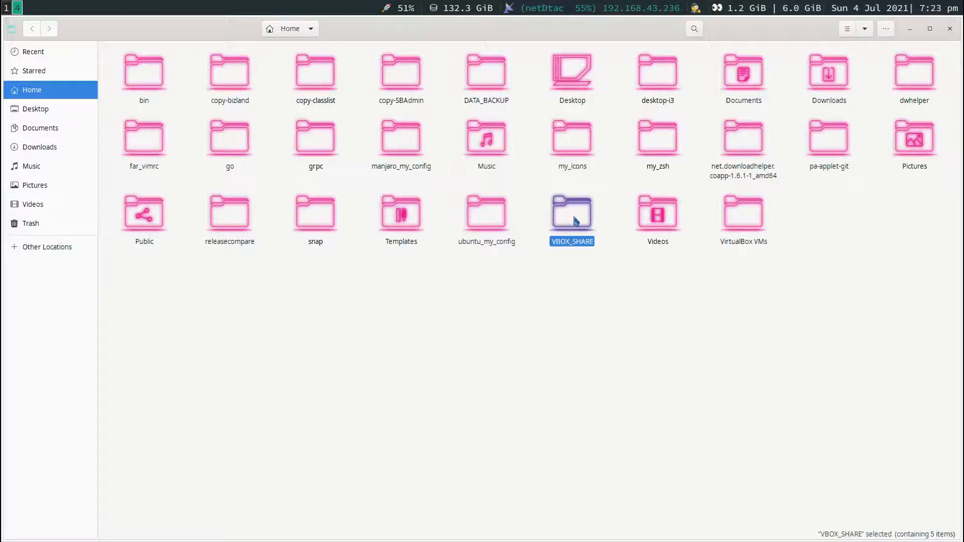
mouse_move(576, 218)
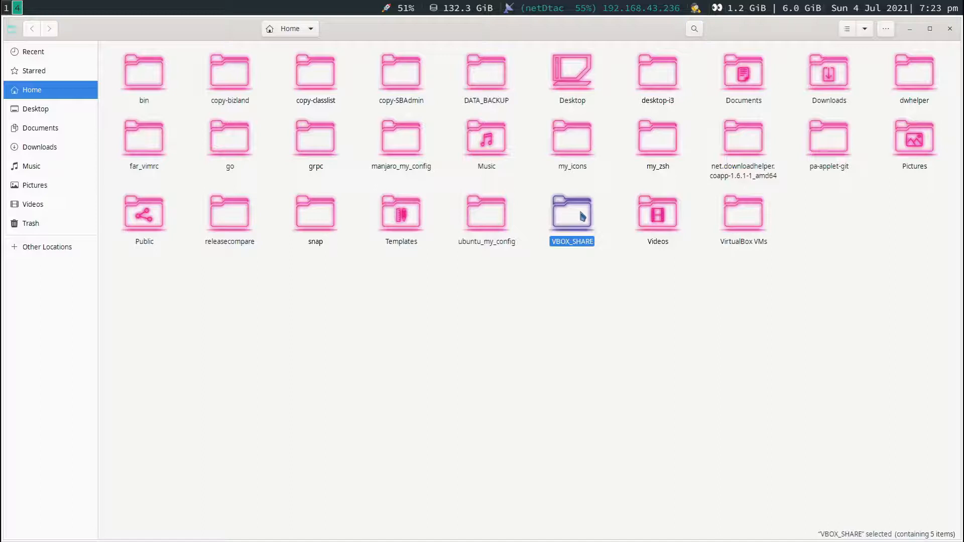
mouse_move(579, 217)
type("sudo chmod 777 -R ~/VBOX_SHARE/")
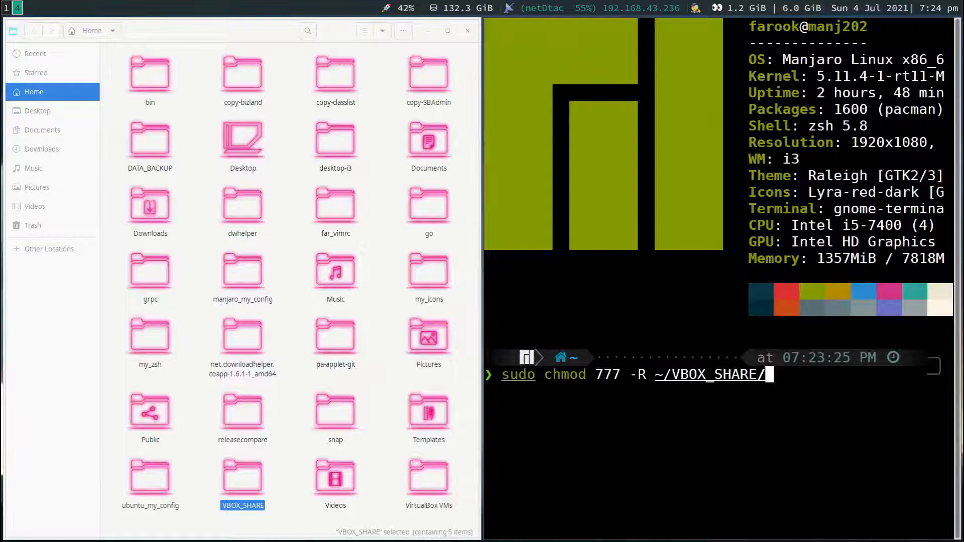
Run 'sudo chmod 777 -R ~/VBOX_SHARE/' to grant everyone full recursive permissions.
key("Return")
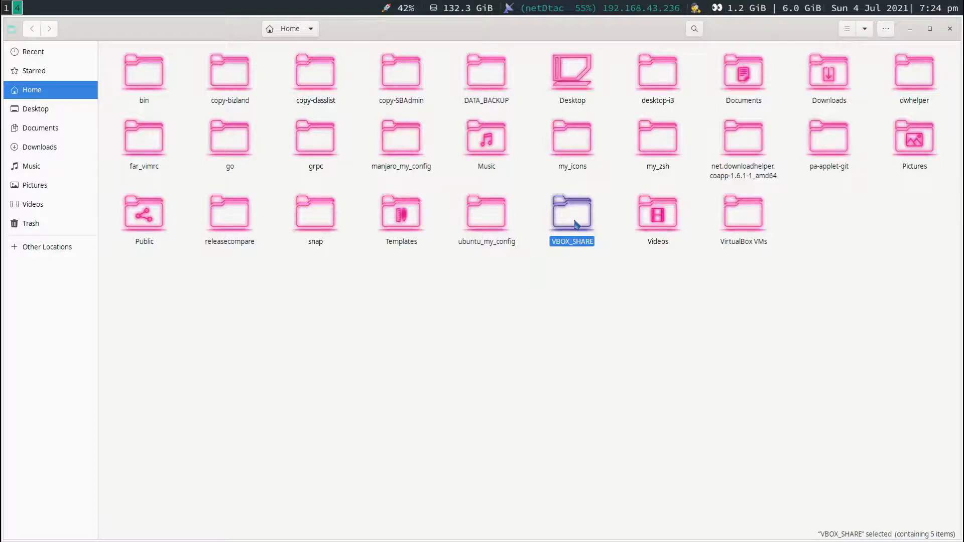
mouse_move(594, 185)
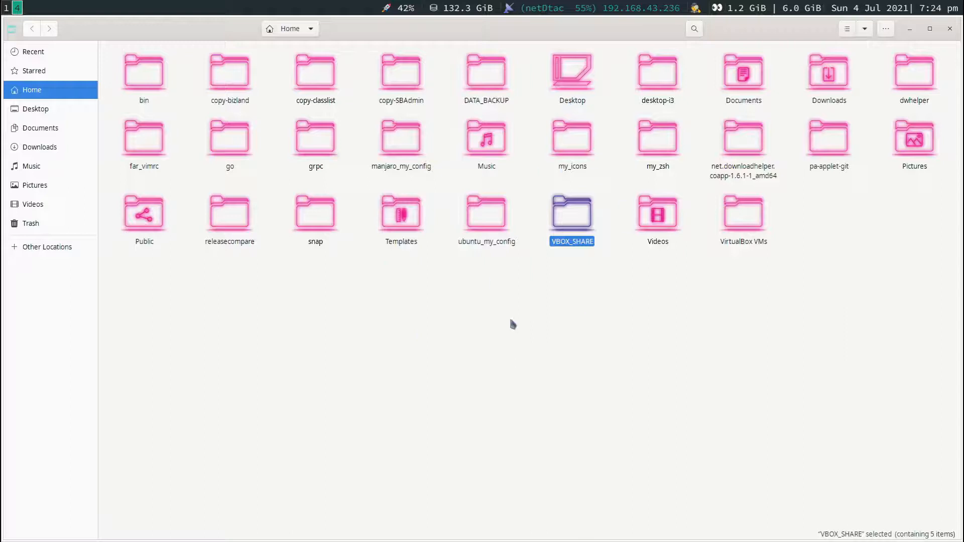
mouse_move(598, 275)
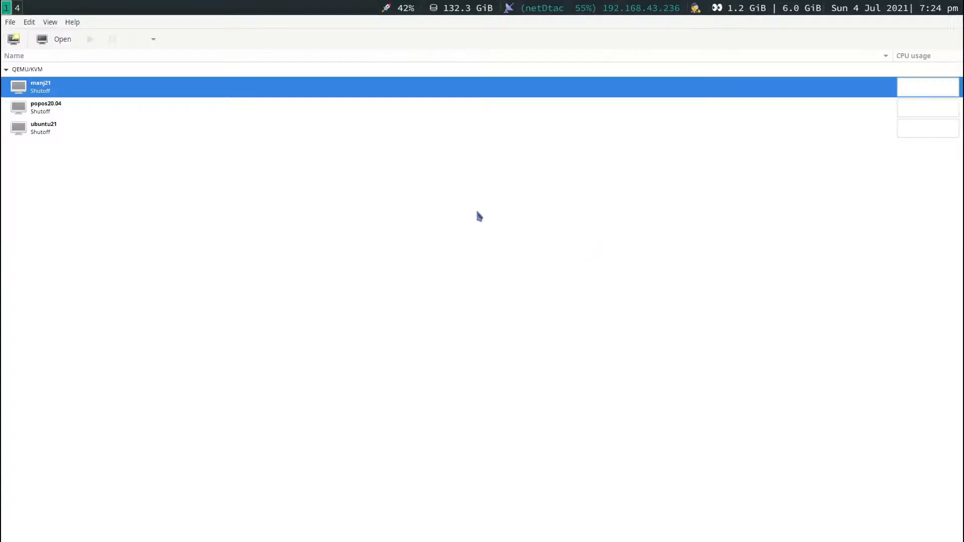
mouse_move(414, 193)
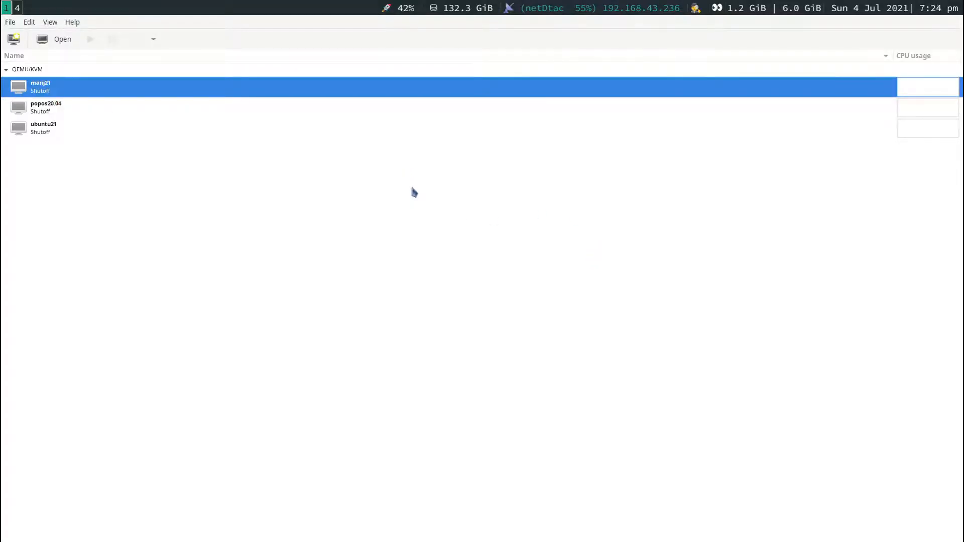
mouse_move(64, 70)
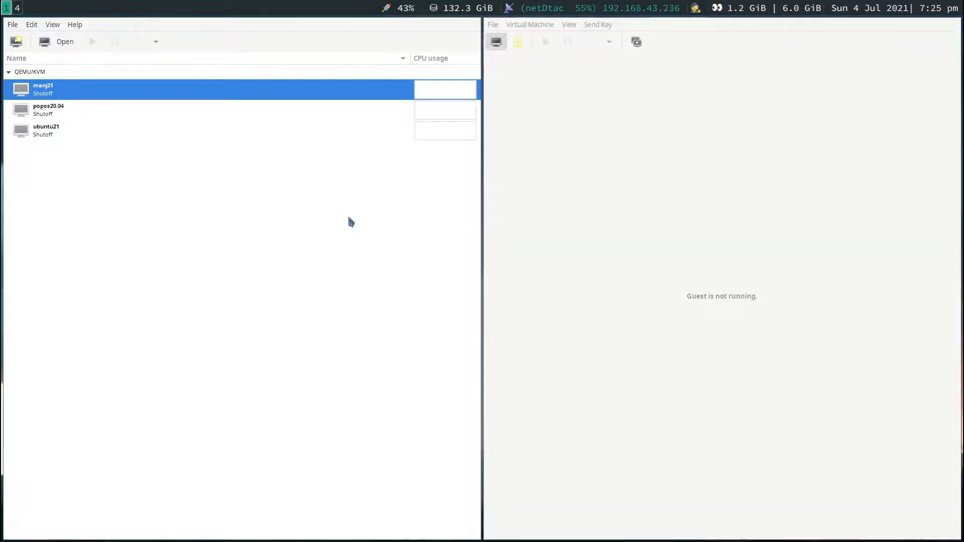
mouse_move(604, 221)
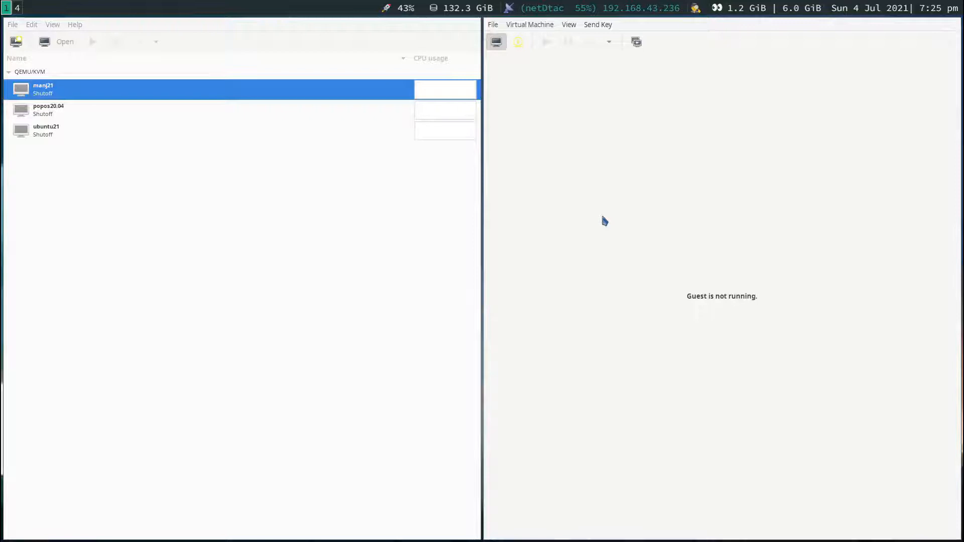
mouse_move(509, 211)
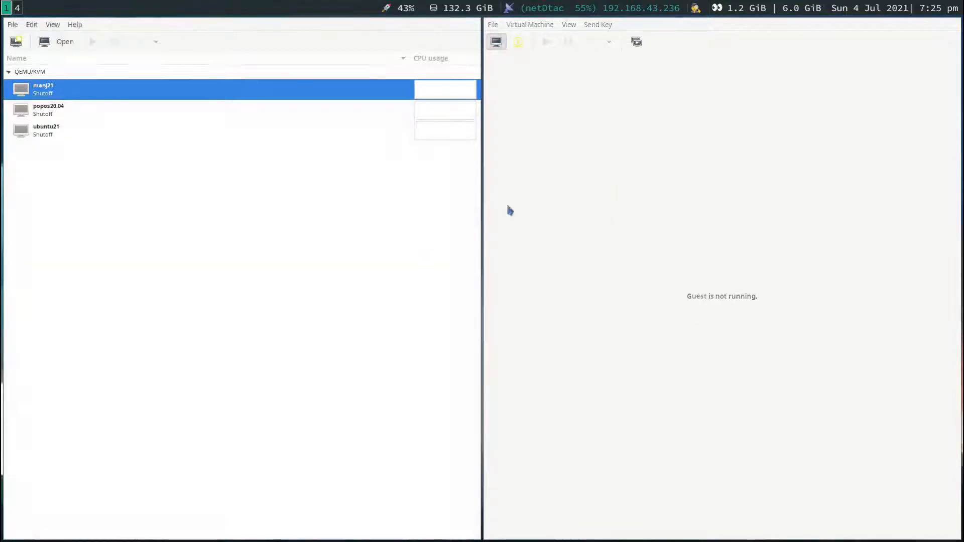
mouse_move(638, 213)
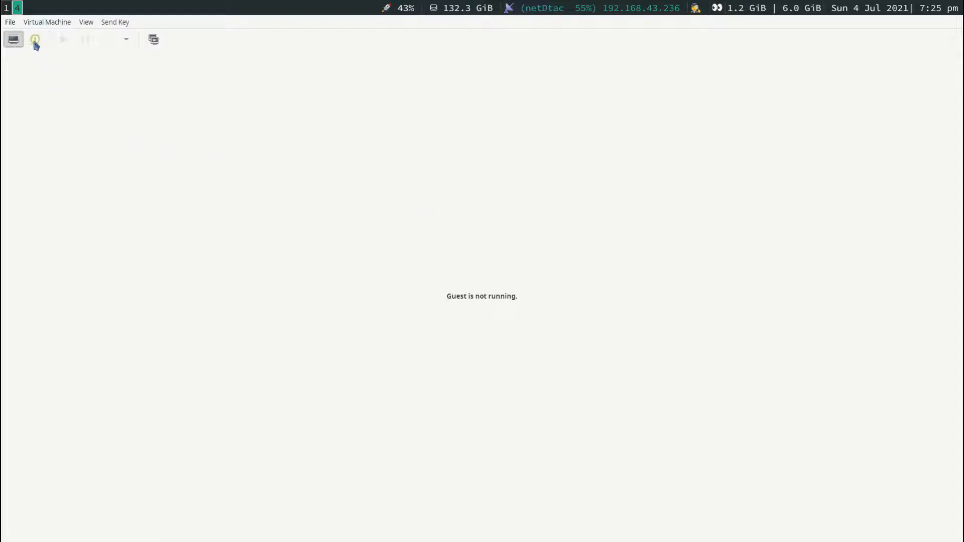
From manj21's hardware details, add new hardware of type Filesystem.
left_click(35, 40)
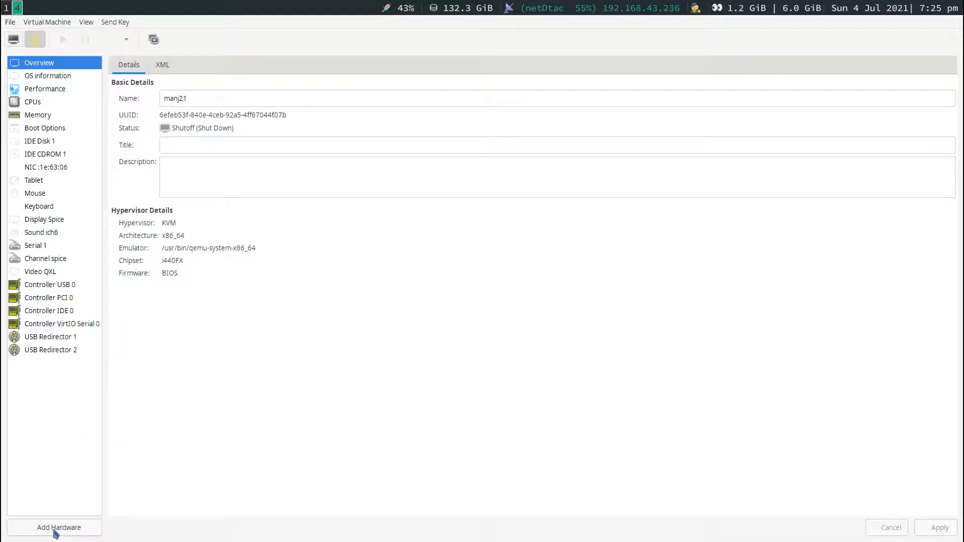
left_click(58, 527)
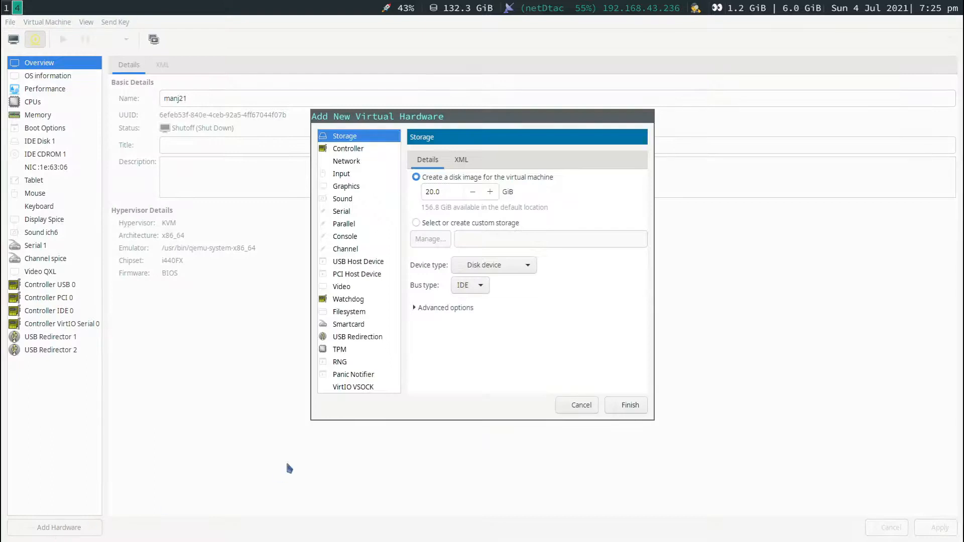
mouse_move(371, 318)
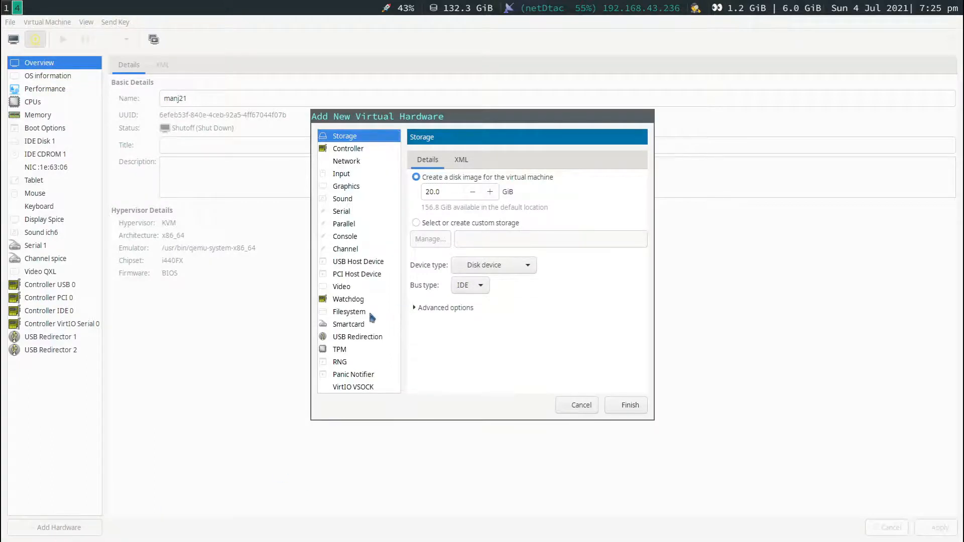
left_click(348, 311)
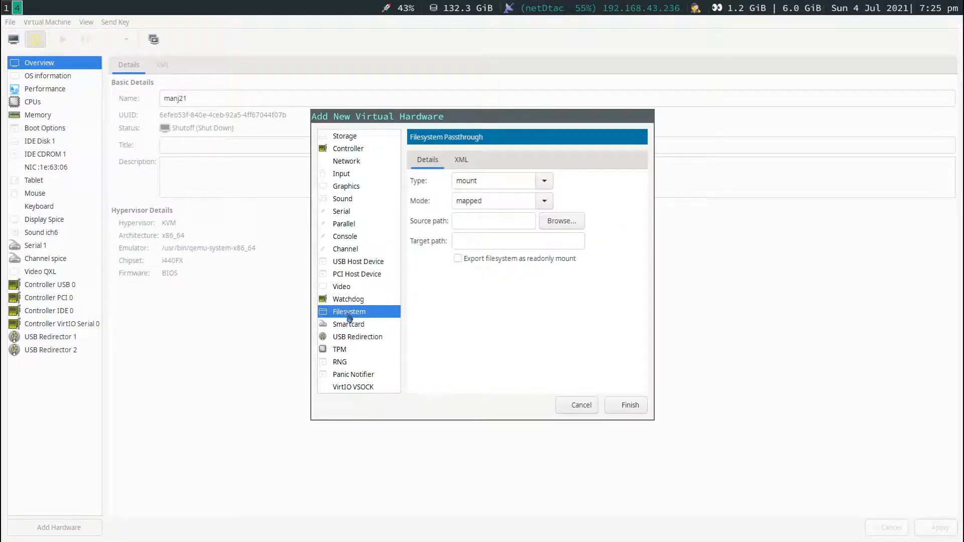
mouse_move(367, 317)
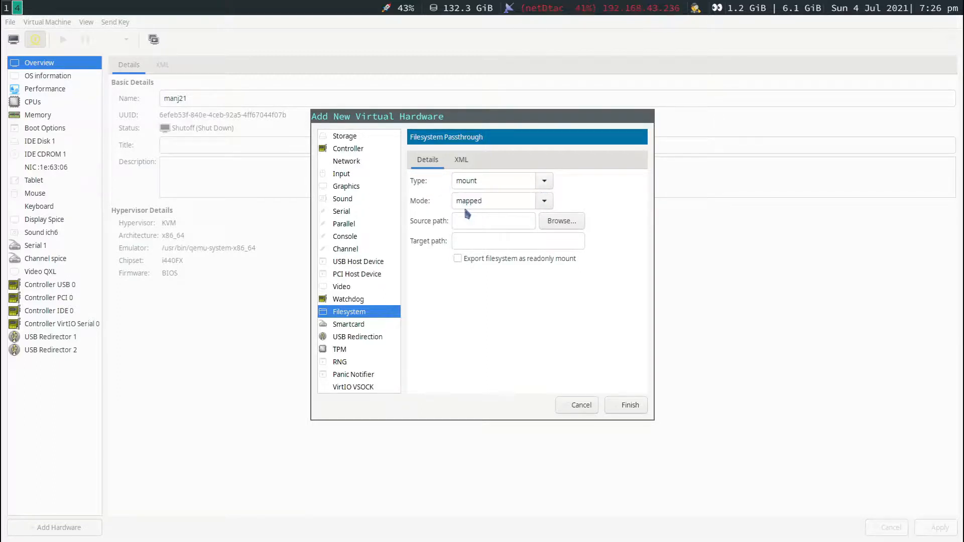
Set mode to squash and browse to /home/farook/VBOX_SHARE as the source path.
left_click(543, 200)
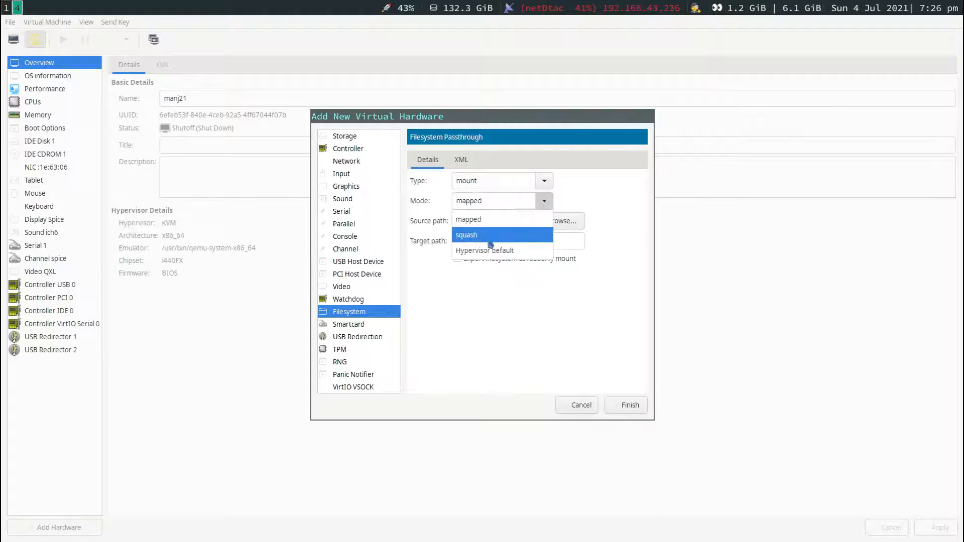
left_click(466, 235)
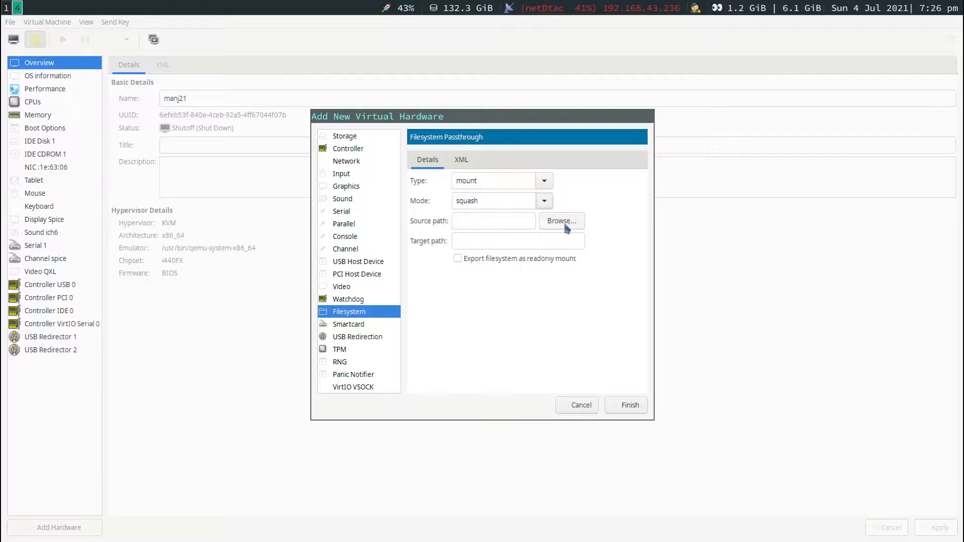
left_click(560, 221)
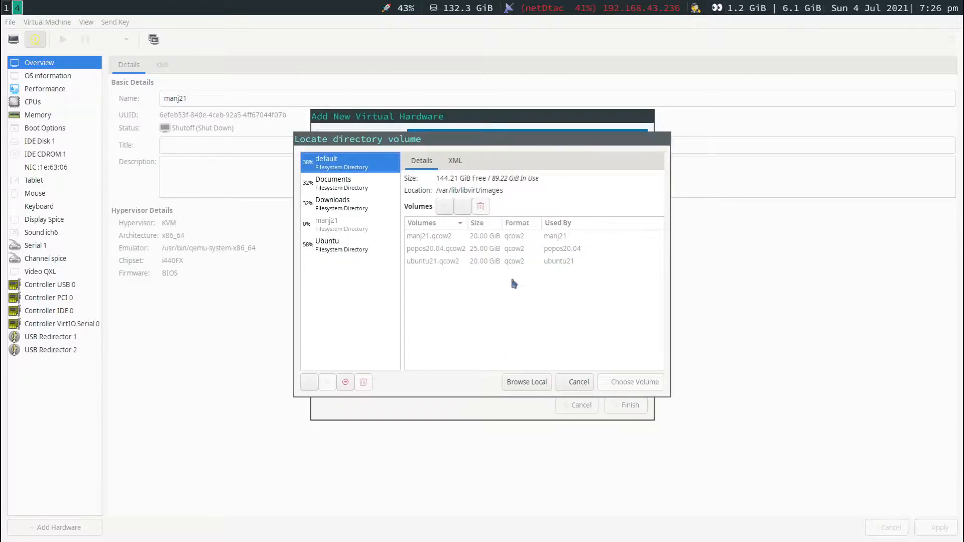
left_click(525, 382)
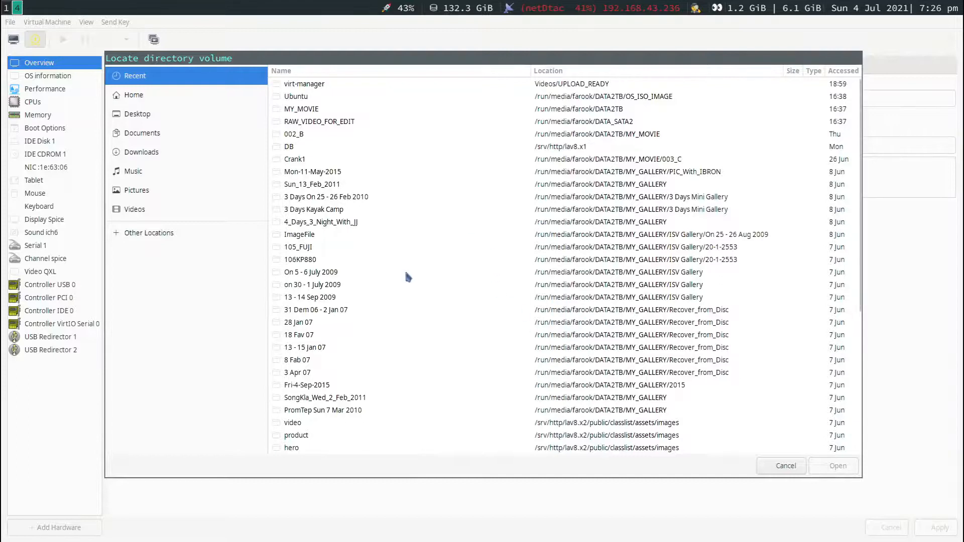
left_click(133, 94)
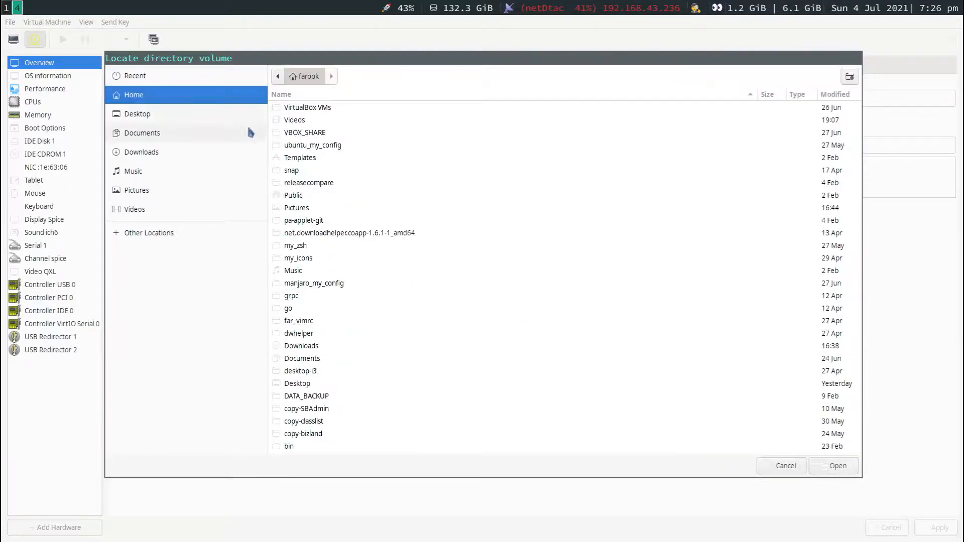
mouse_move(384, 196)
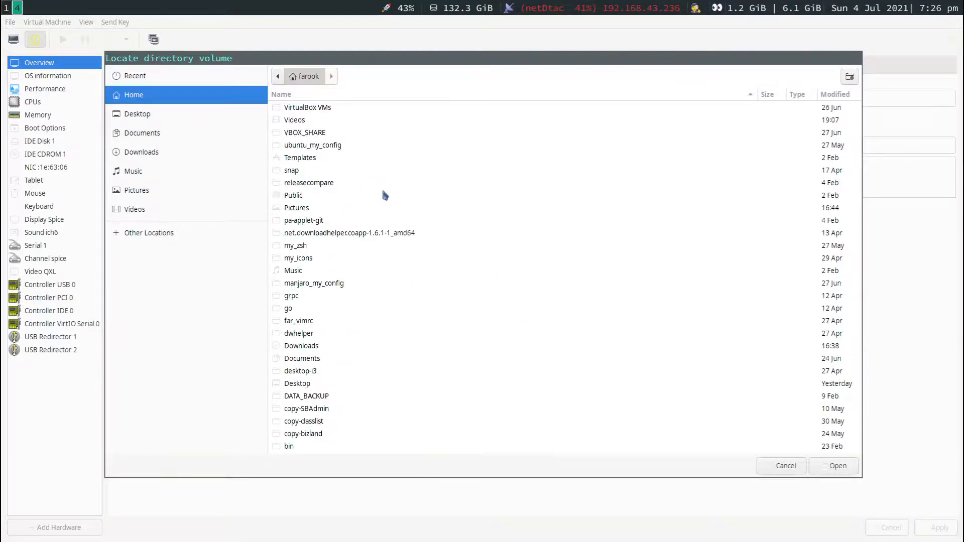
left_click(304, 133)
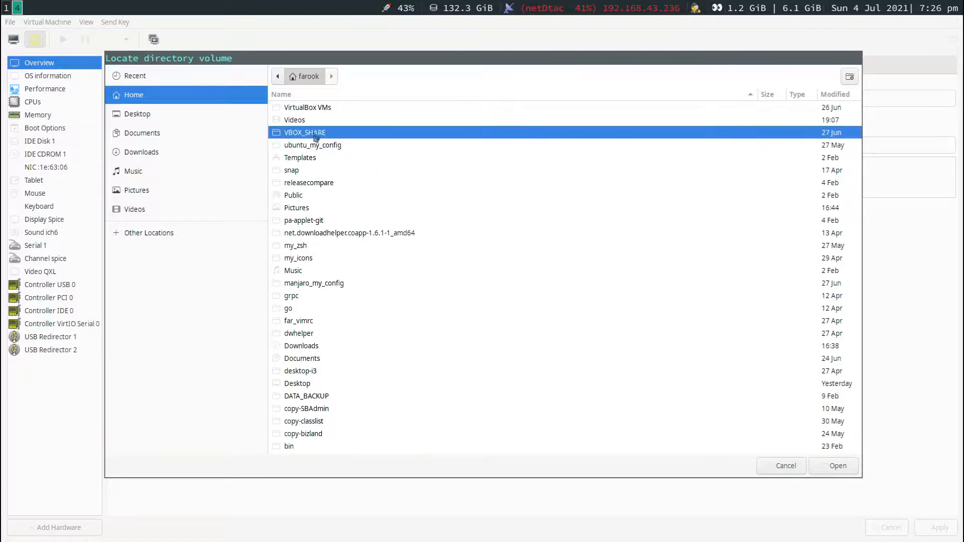
left_click(837, 465)
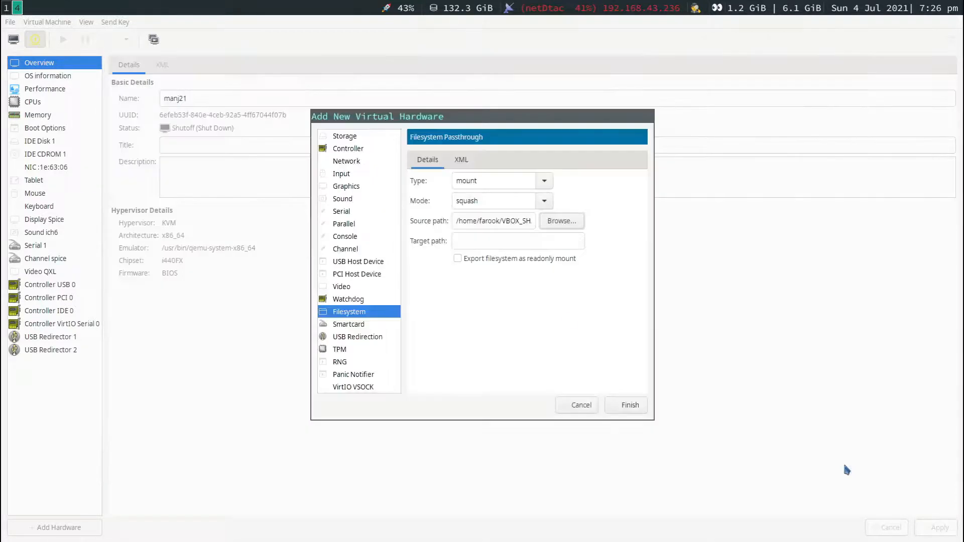
Enter /hostshare as target path and finish adding the filesystem device.
left_click(519, 241)
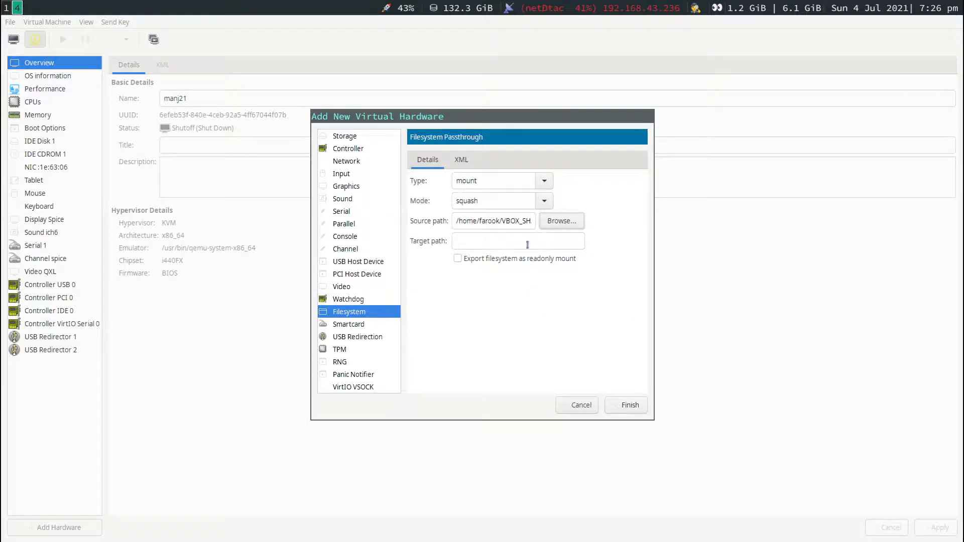
left_click(517, 240)
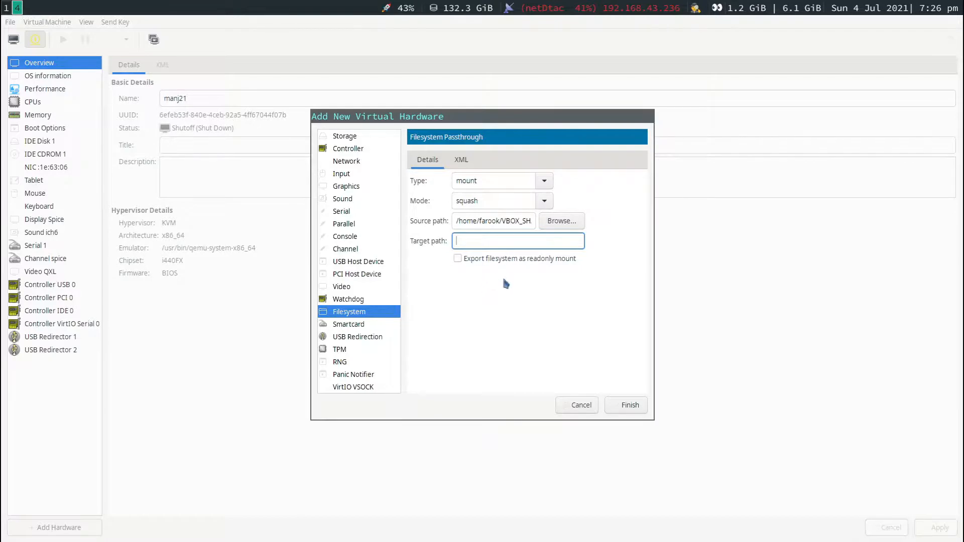
type("/")
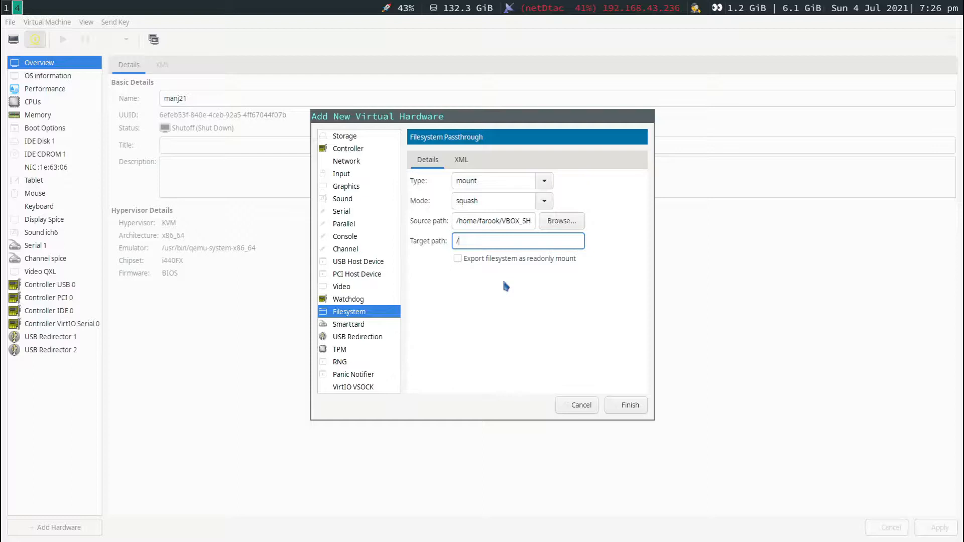
type("host")
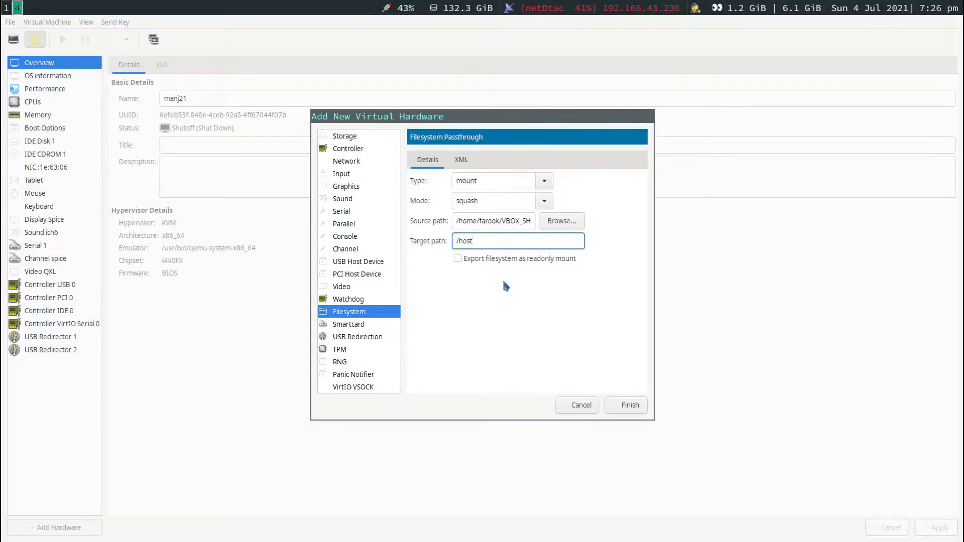
type("share")
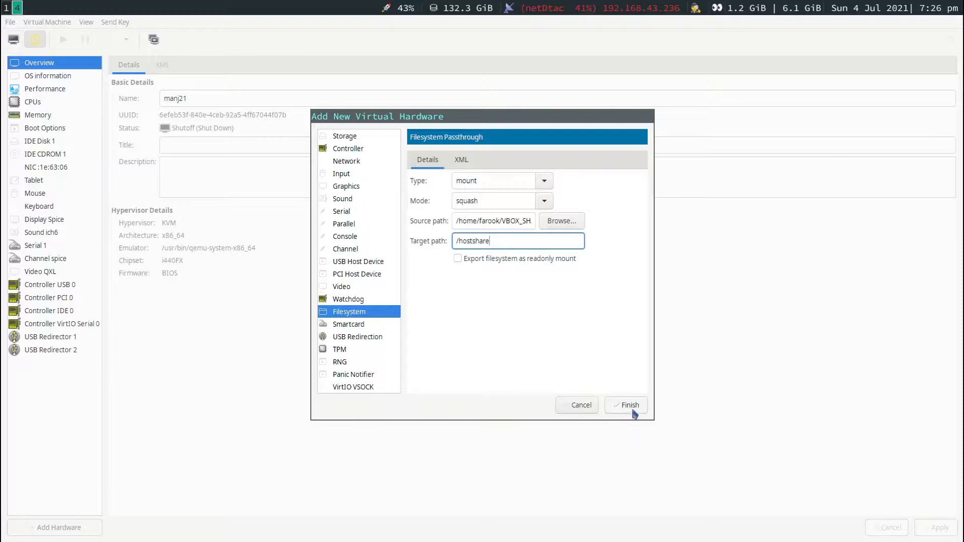
left_click(625, 405)
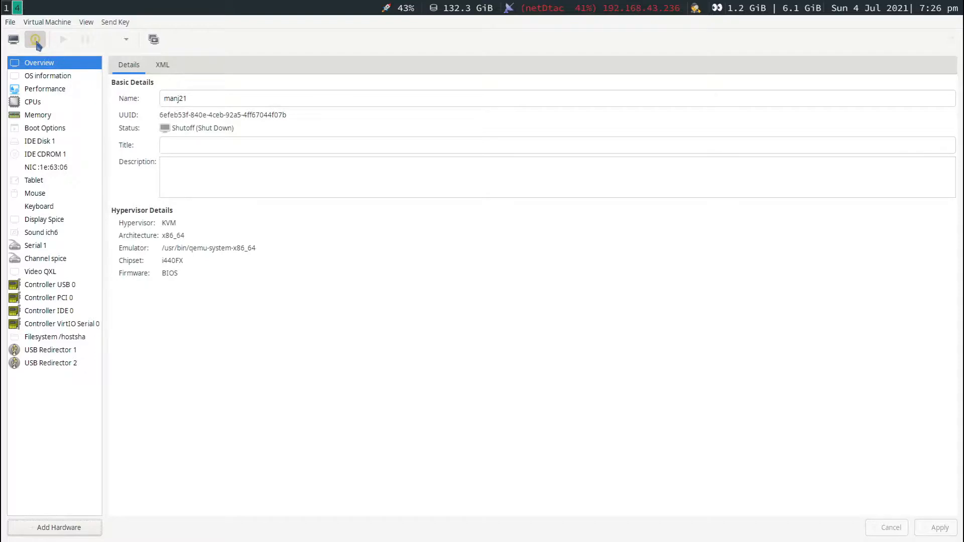
mouse_move(13, 39)
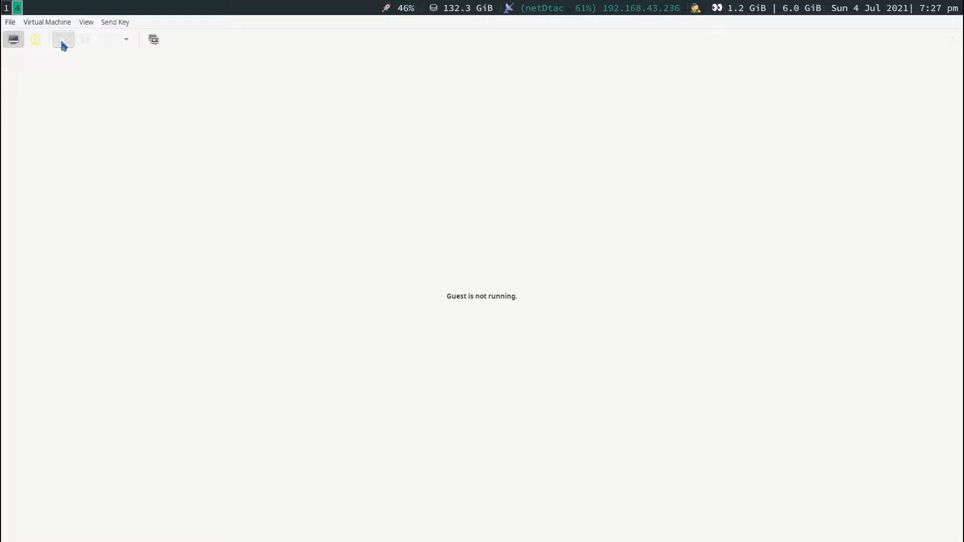
Power on the manj21 guest so it boots to its GNOME desktop.
left_click(61, 40)
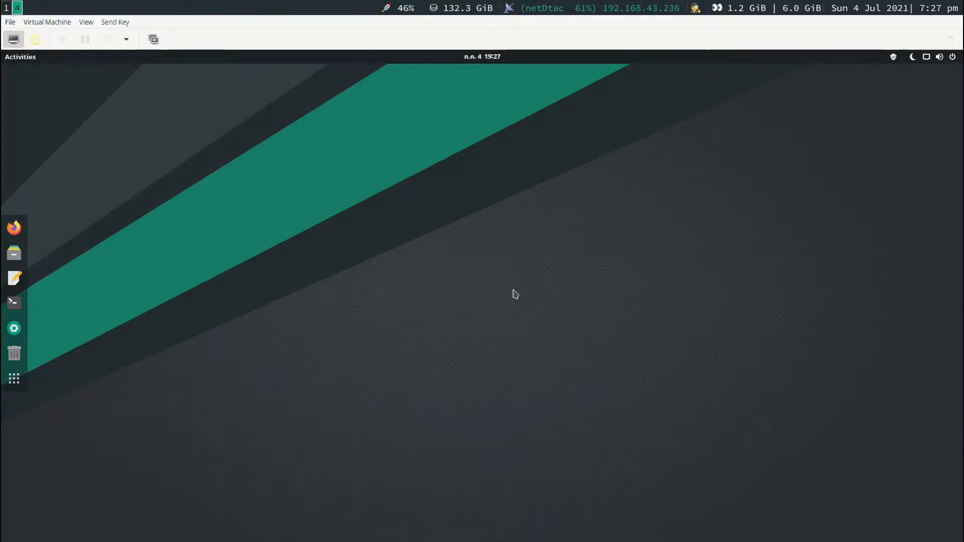
mouse_move(531, 300)
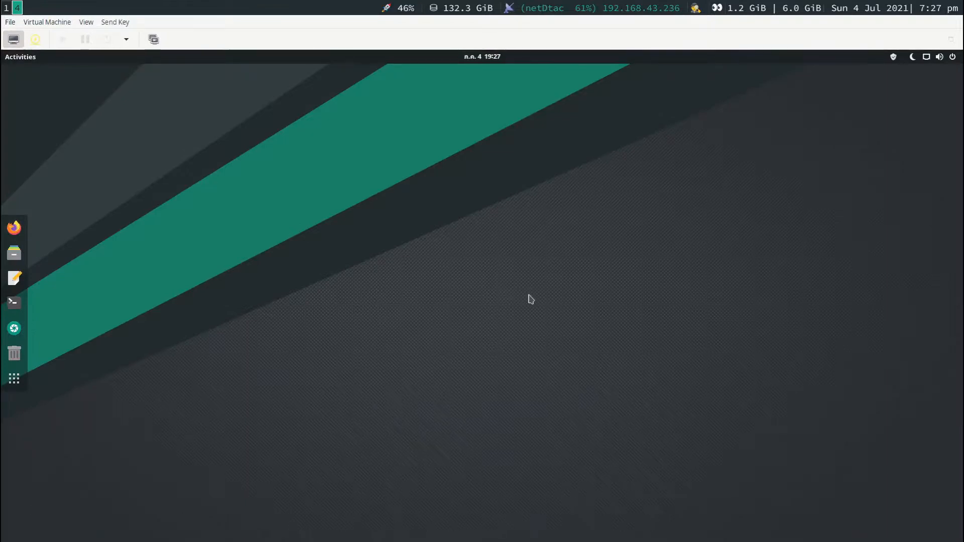
mouse_move(545, 272)
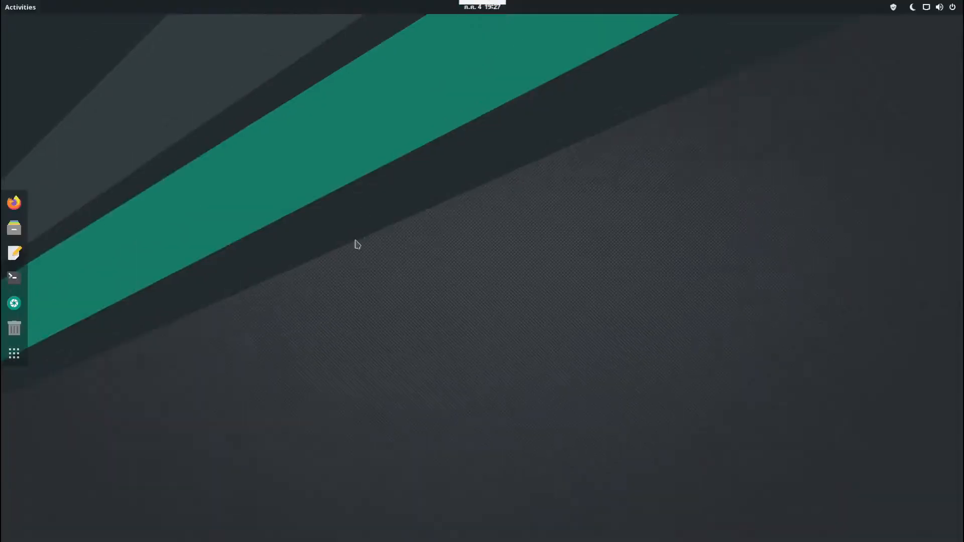
mouse_move(415, 278)
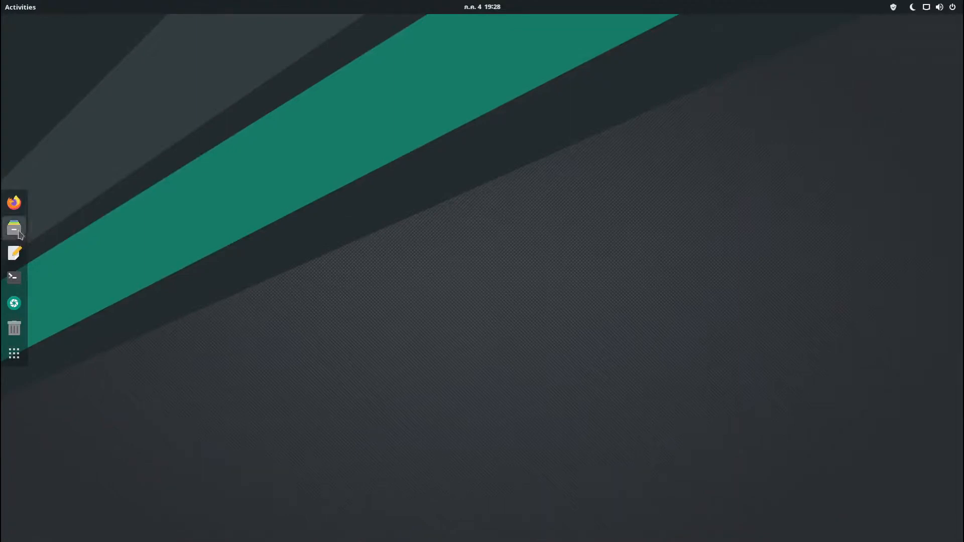
Show the guest Home folder in Files, then start a guest Terminal.
left_click(13, 228)
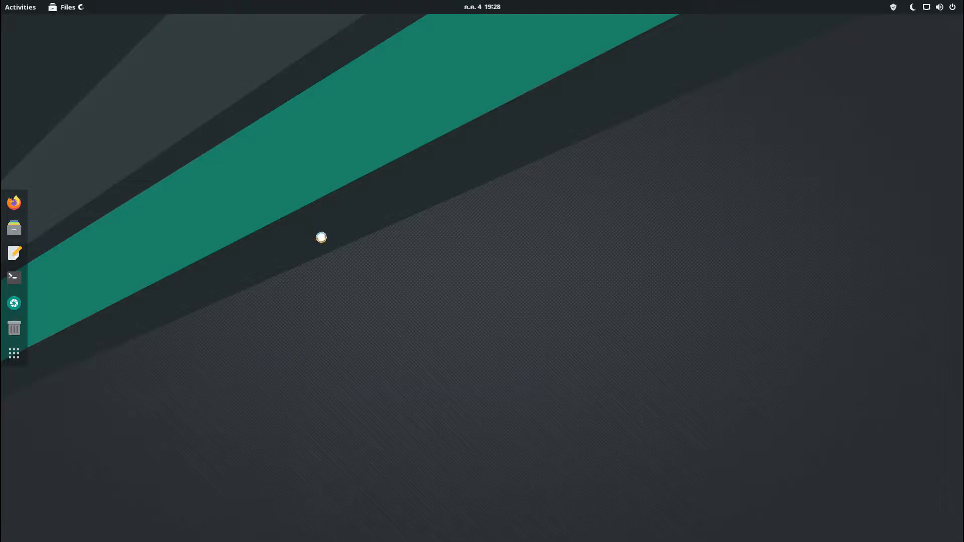
left_click(13, 228)
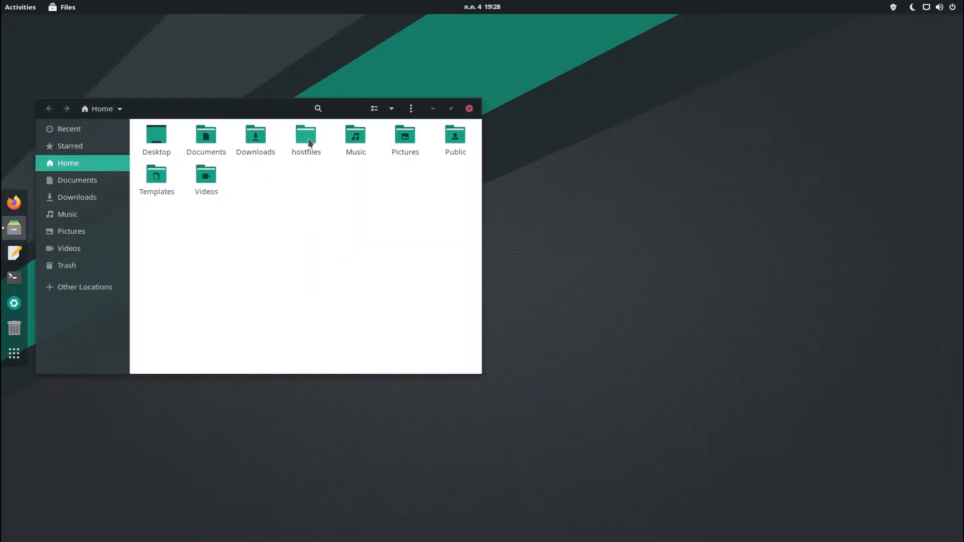
left_click_drag(305, 108, 336, 109)
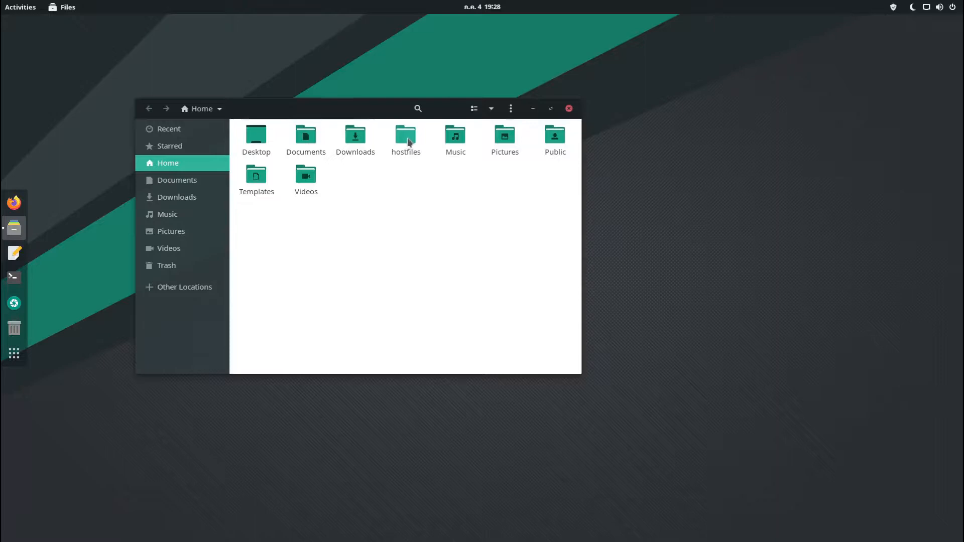
left_click(405, 136)
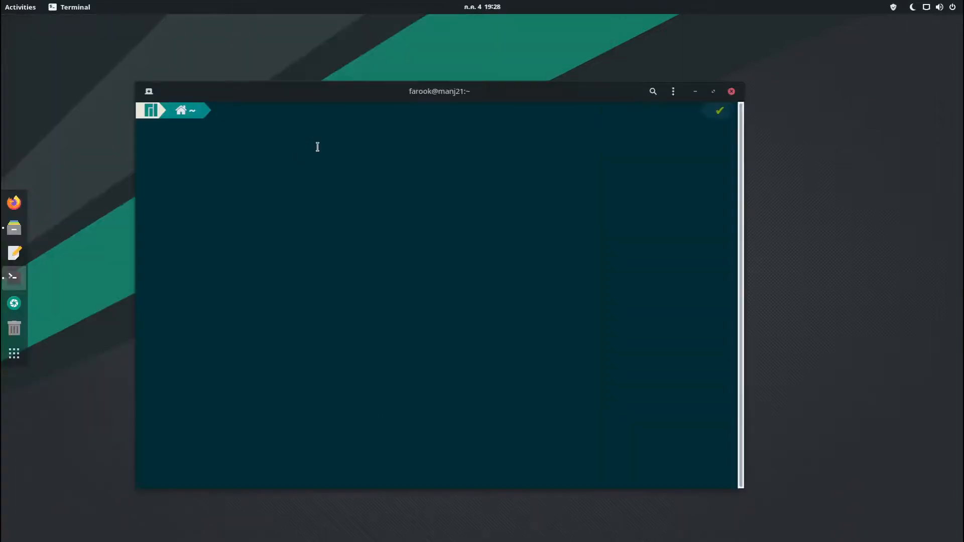
Run 'sudo mount -t 9p -o trans=virtio /hostshare ~/hostfiles' and supply the sudo password.
type("sudo")
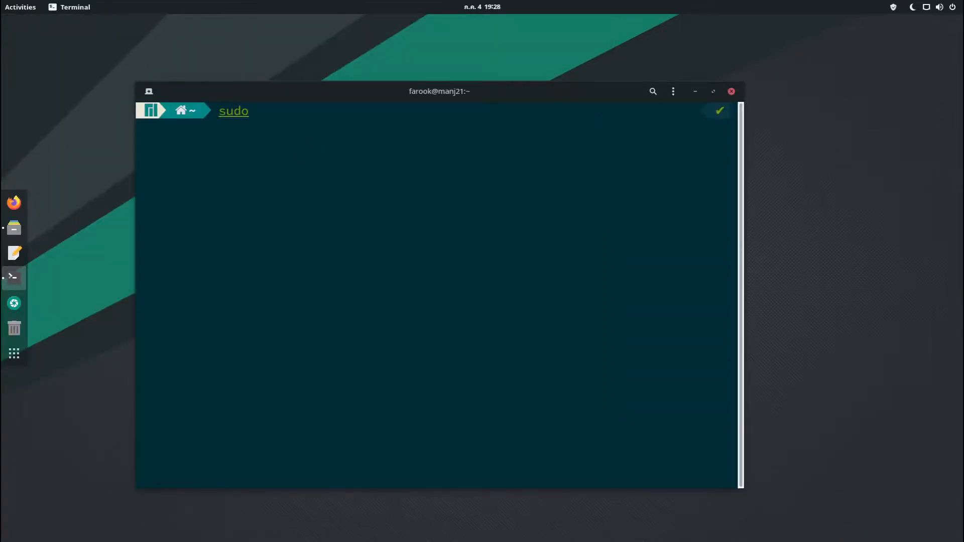
type("mount -t")
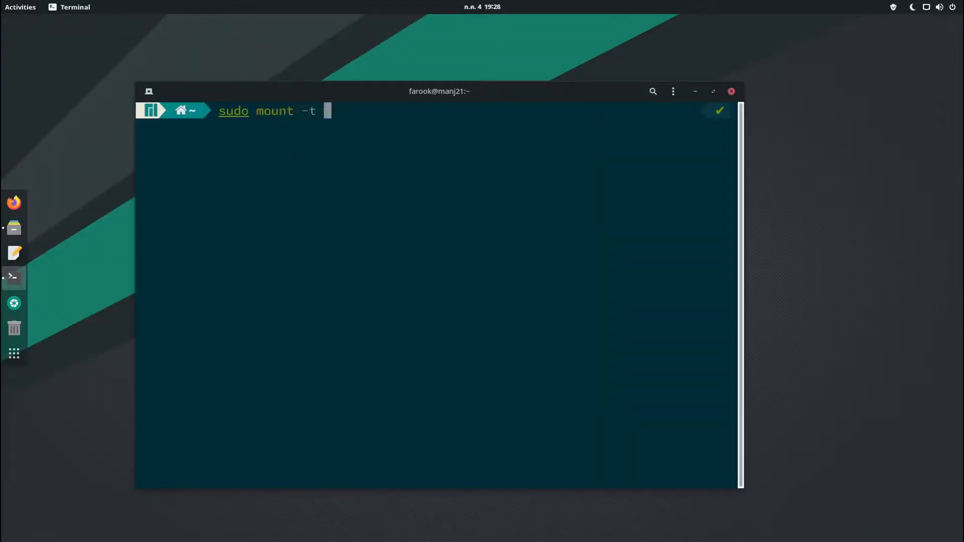
type("9p")
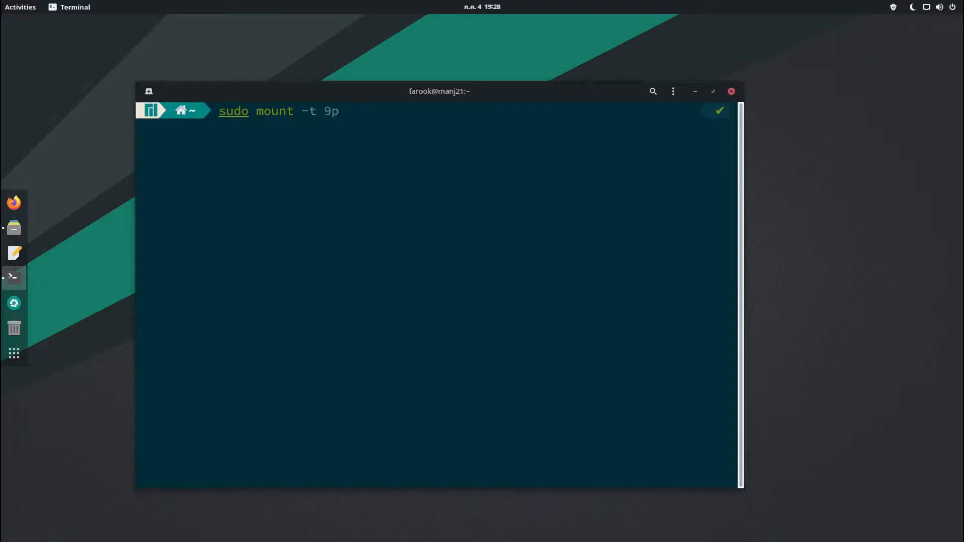
type("-o")
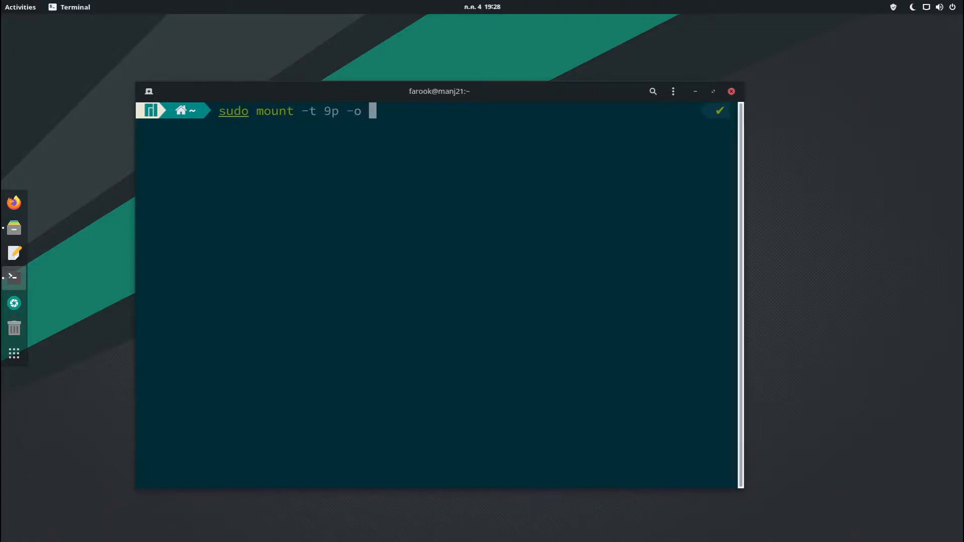
type("trans=")
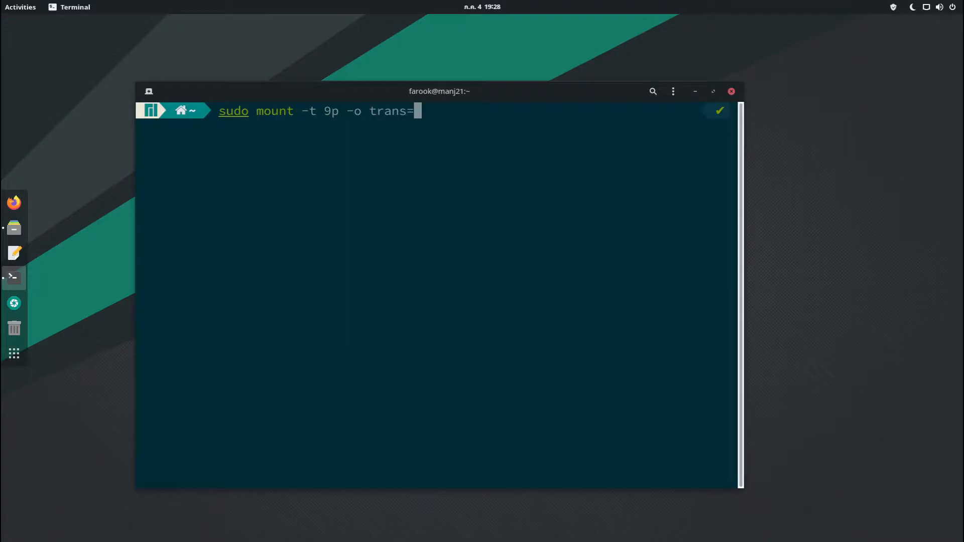
type("vi")
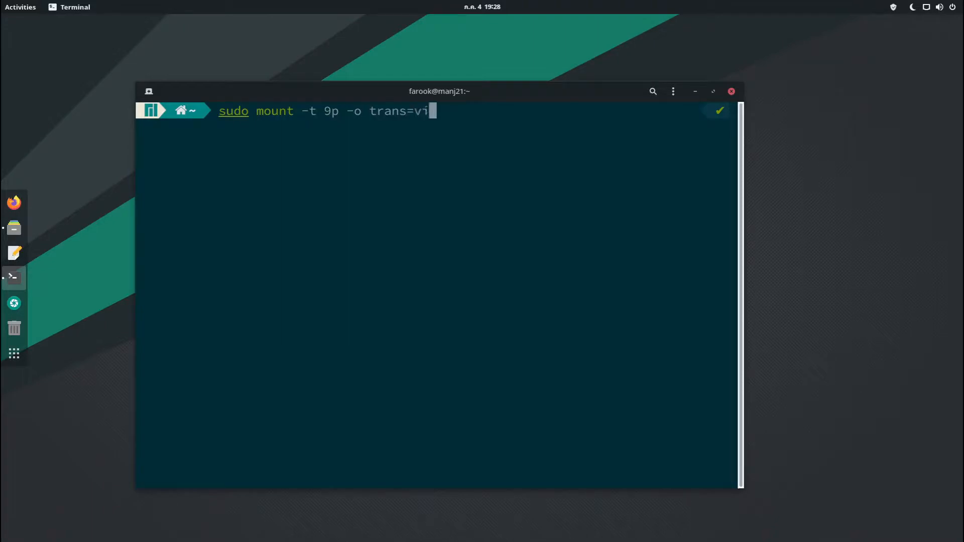
type("rtio")
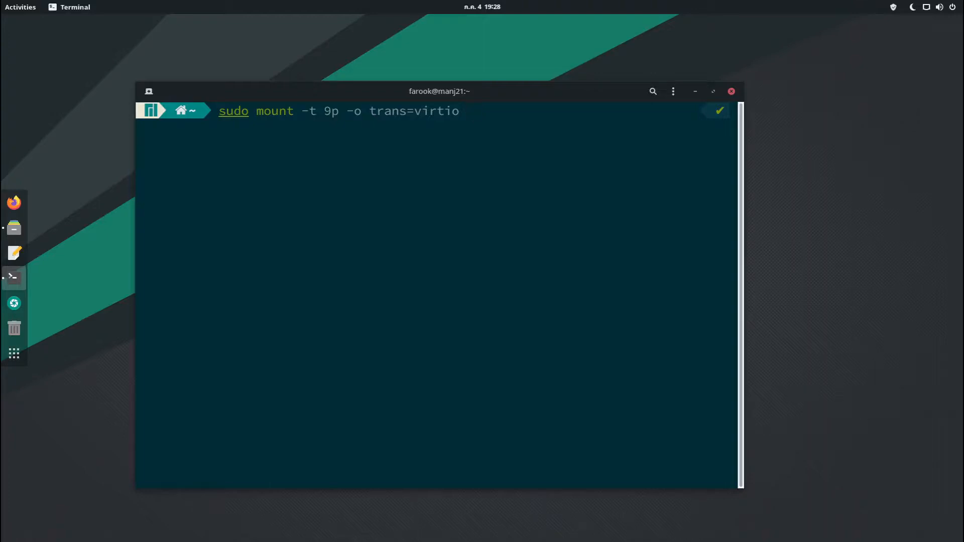
type("/h")
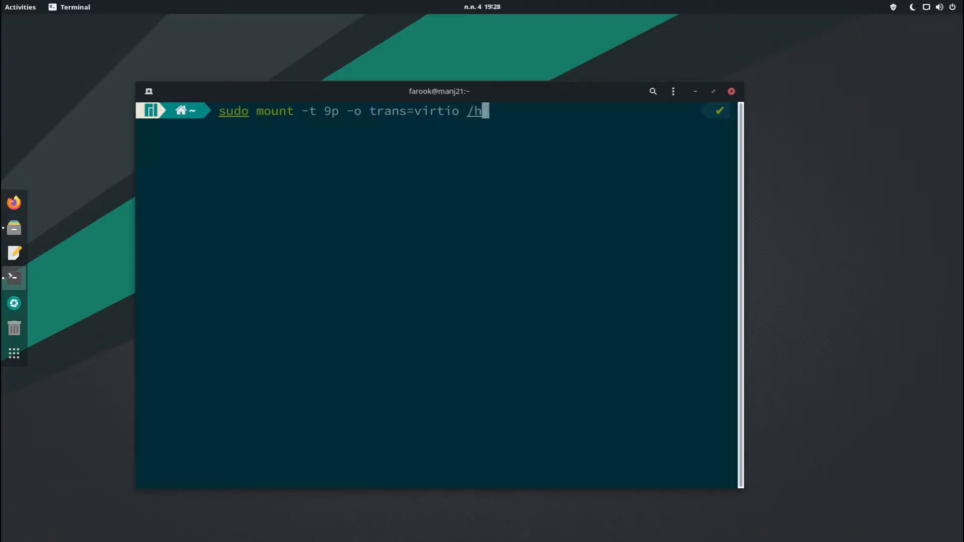
type("ostshare")
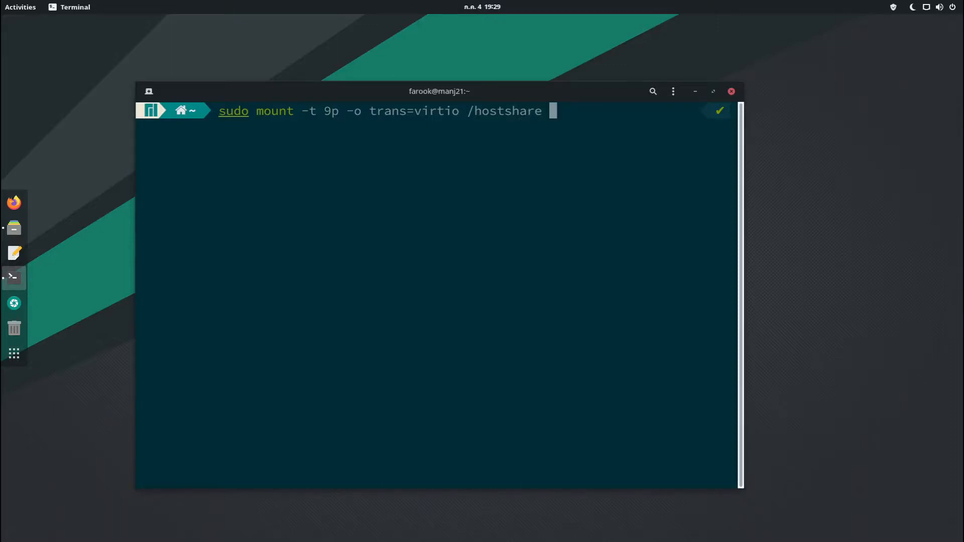
type("~/")
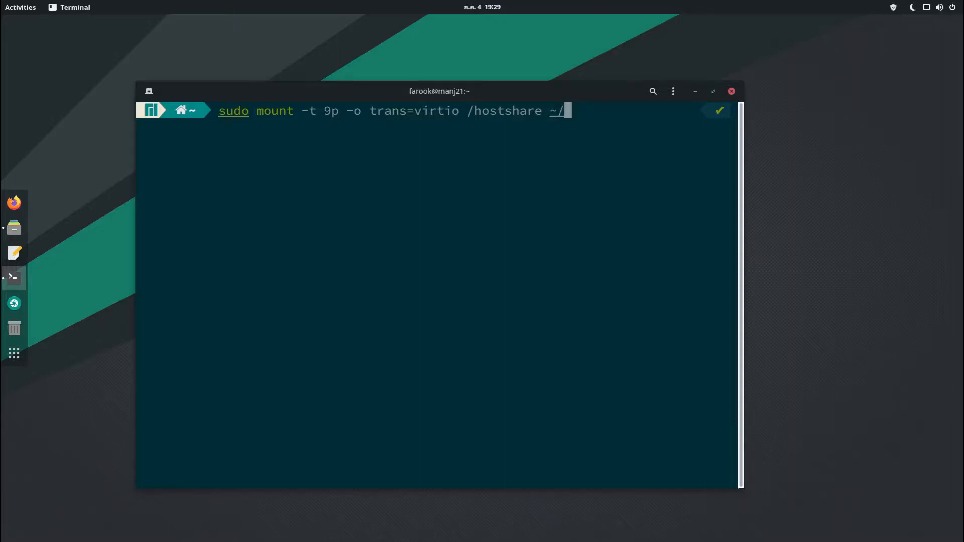
type("hostfil")
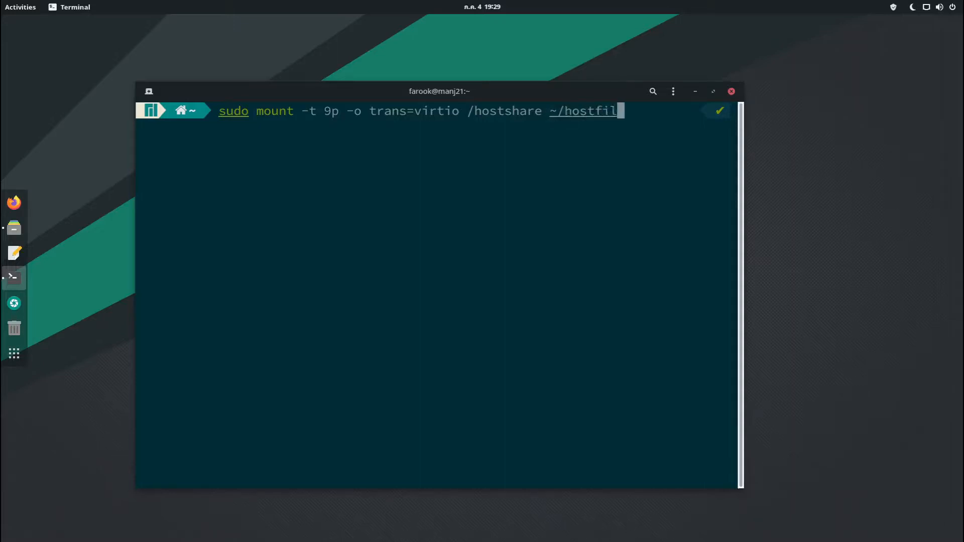
type("es")
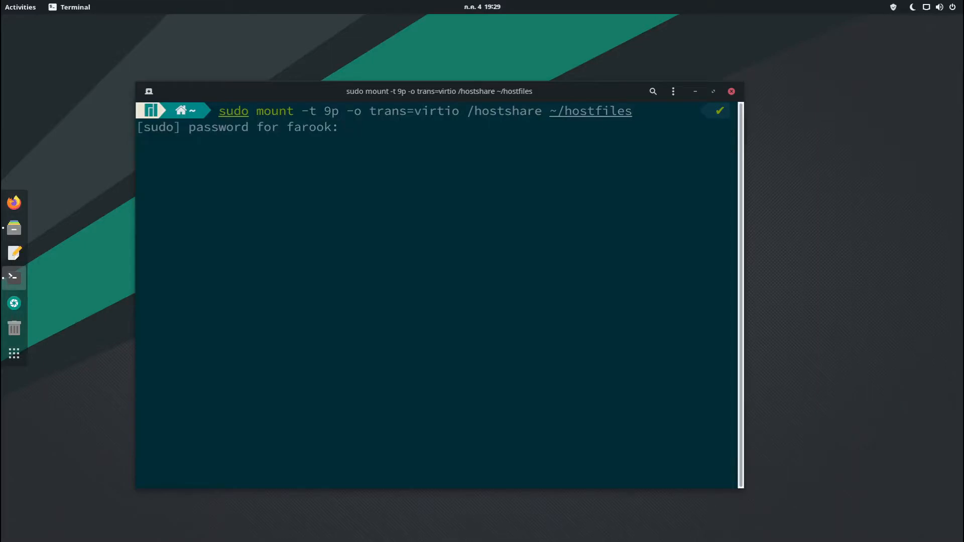
key("Return")
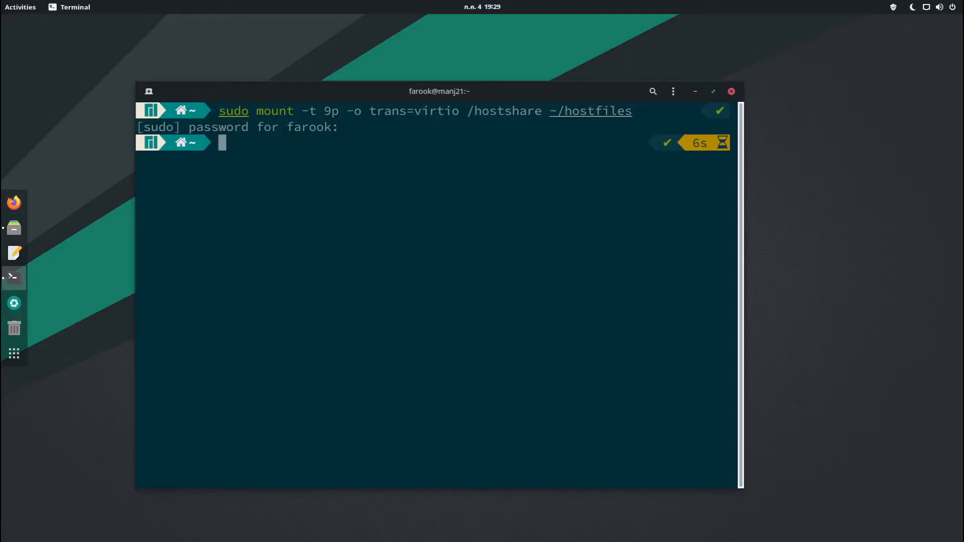
mouse_move(117, 239)
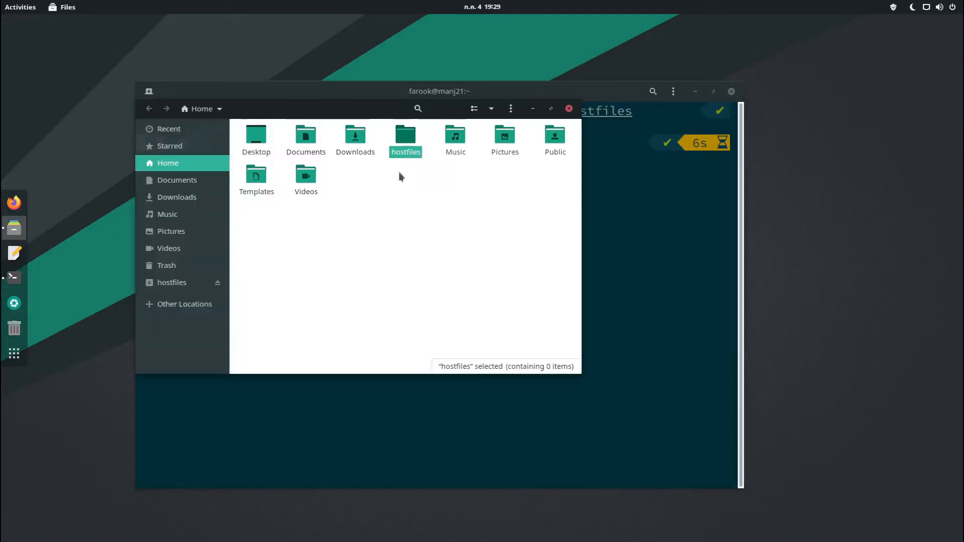
Browse into the mounted hostfiles folder and view its existing contents.
double_click(406, 136)
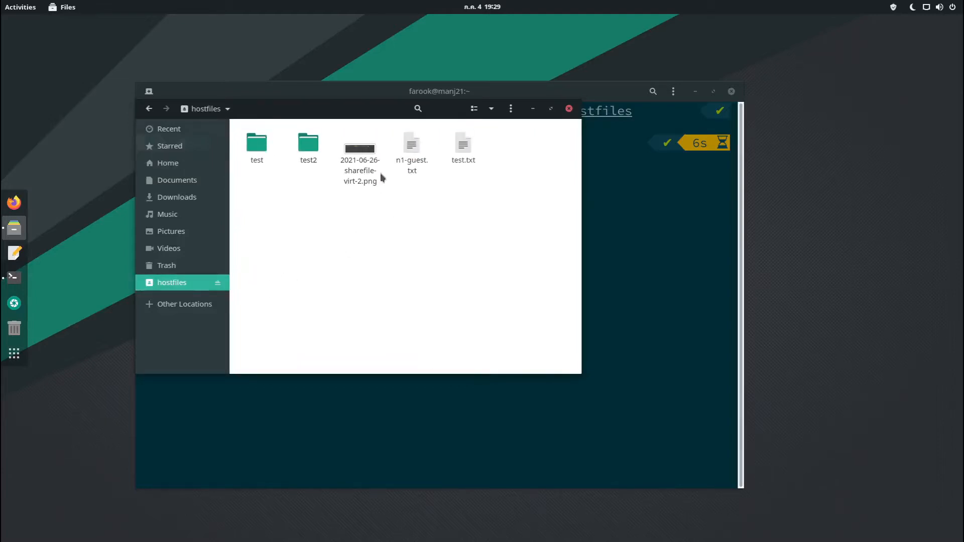
left_click(359, 148)
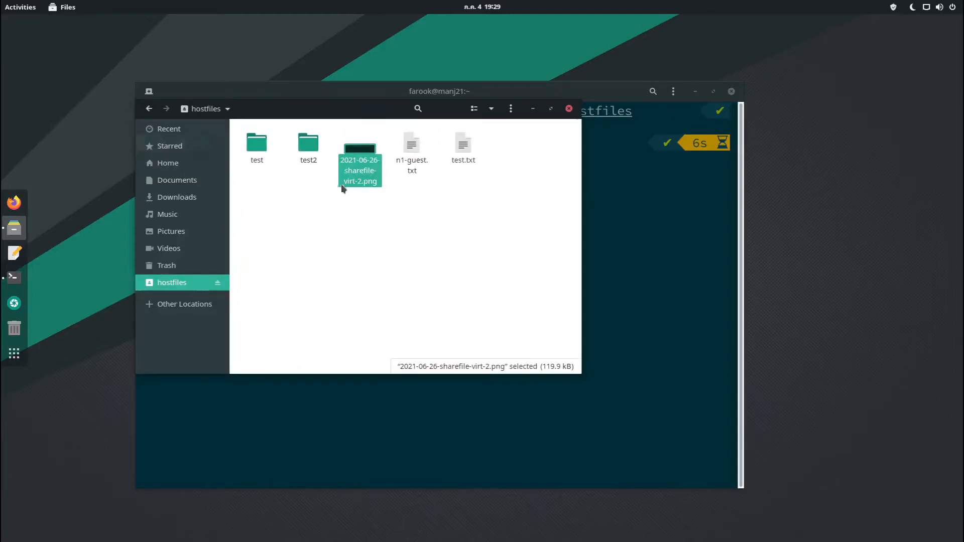
left_click(412, 147)
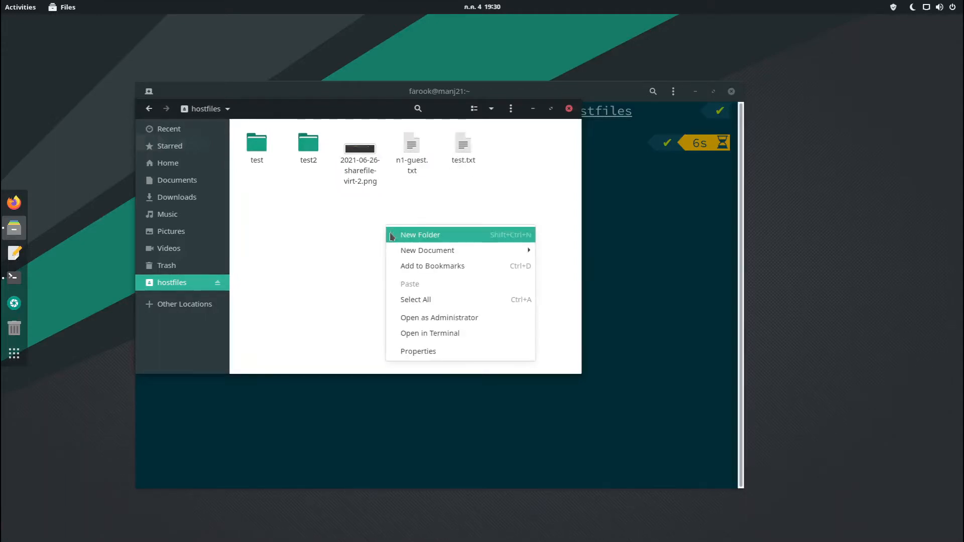
Create a new empty folder named test3 inside hostfiles, then return to the terminal.
left_click(420, 234)
type("test3")
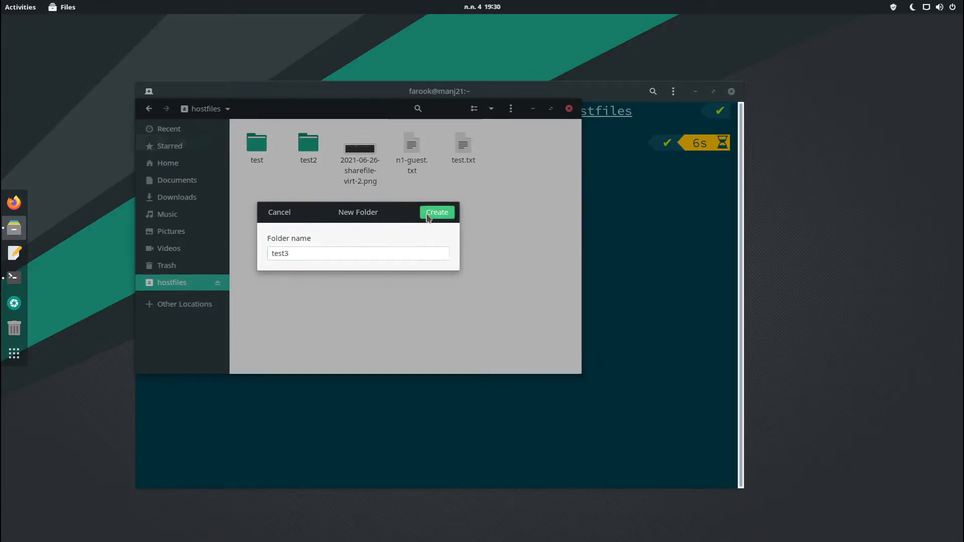
left_click(437, 211)
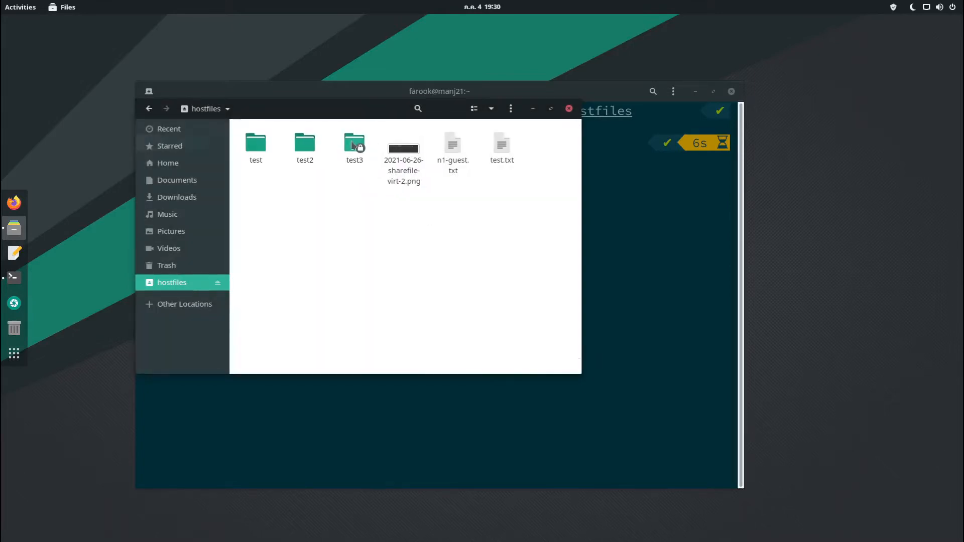
left_click(355, 144)
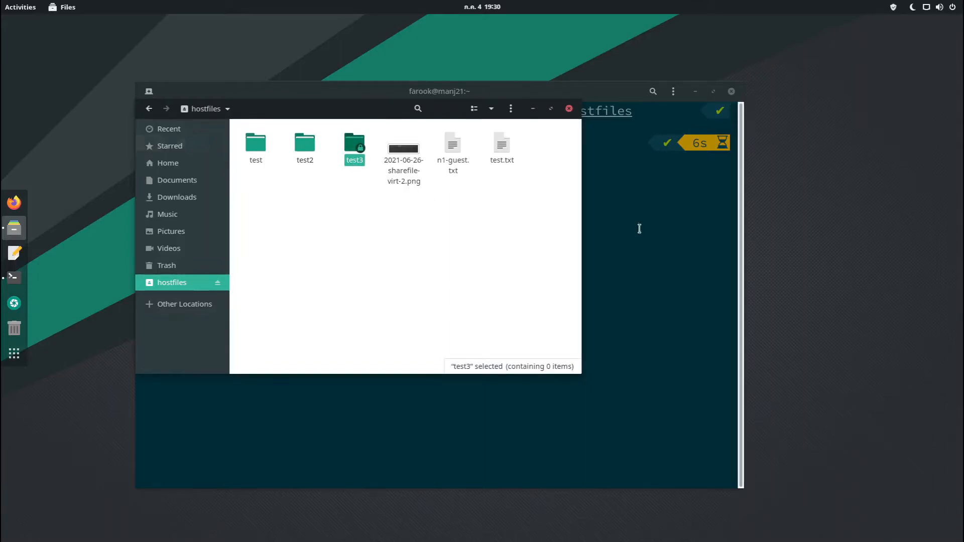
left_click(13, 278)
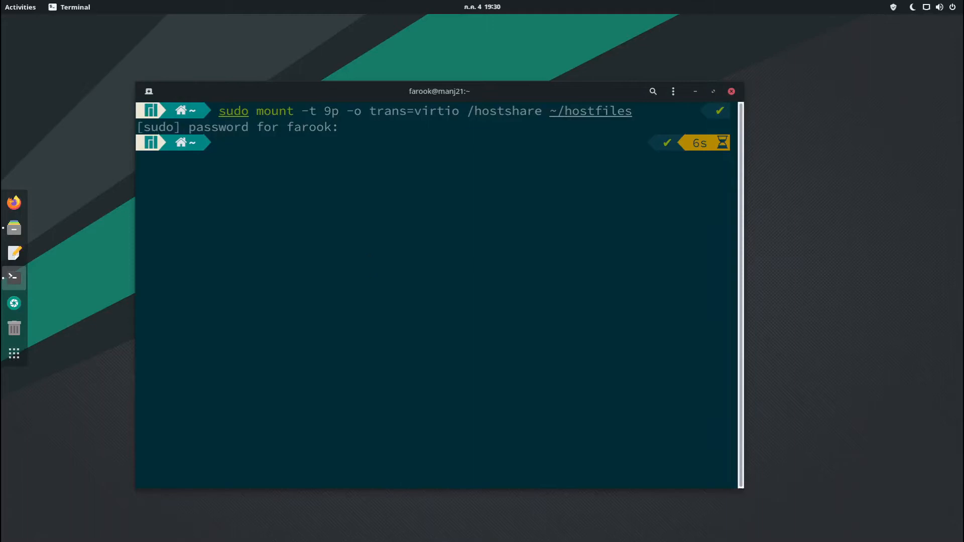
In ~/hostfiles, create index.html with sudo touch after the plain touch is denied.
type("cd ~/hostfiles")
type("touch")
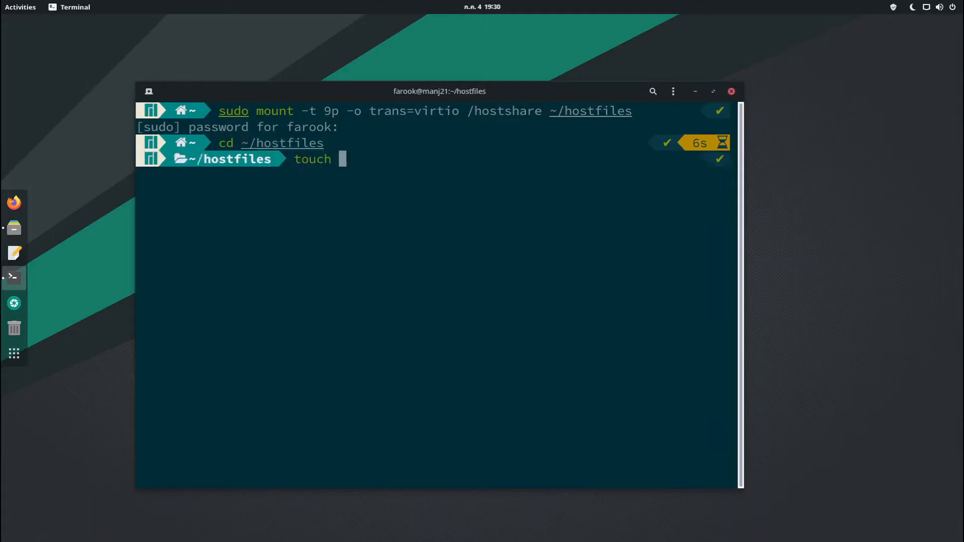
type("index.html")
type("sudo touch index.htm")
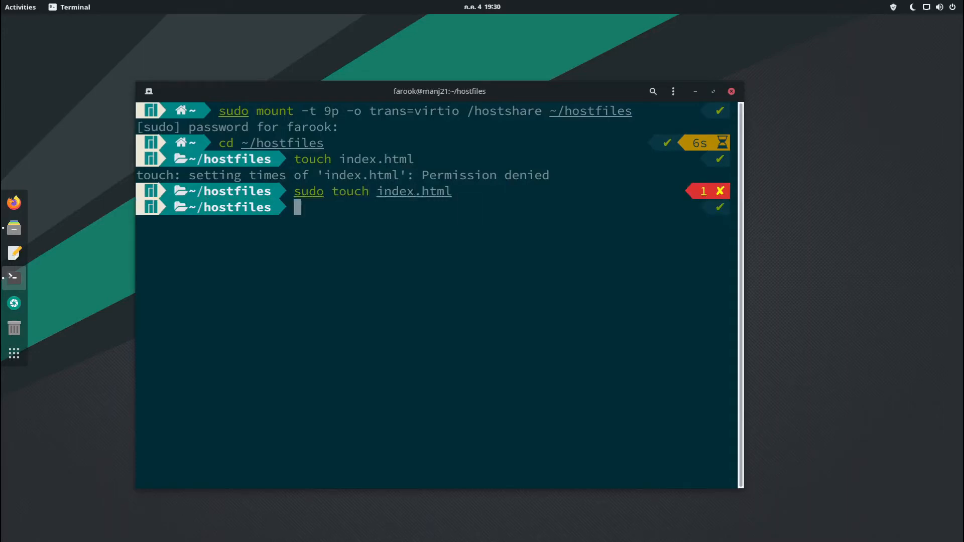
type("ls")
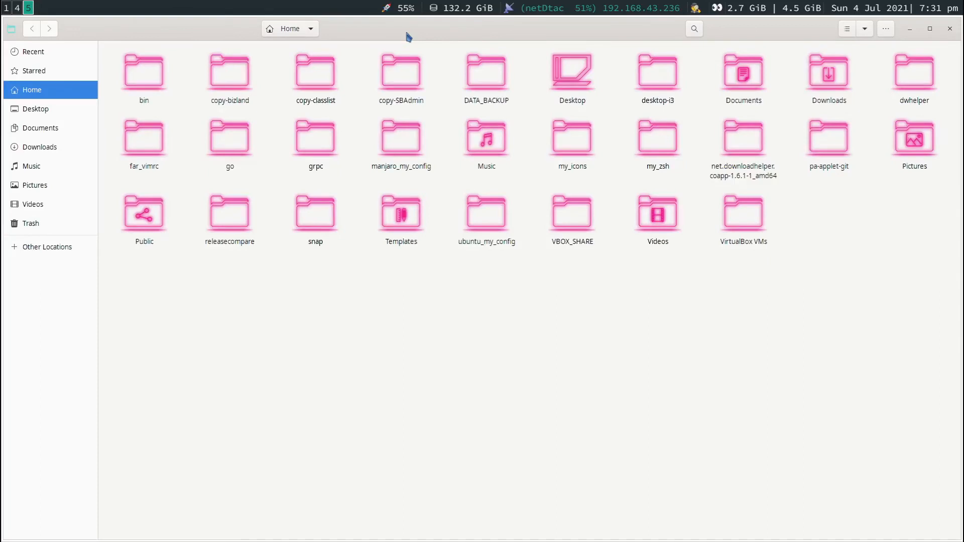
On the host, view VBOX_SHARE and confirm the guest-made index.html and test3 are present.
left_click(743, 214)
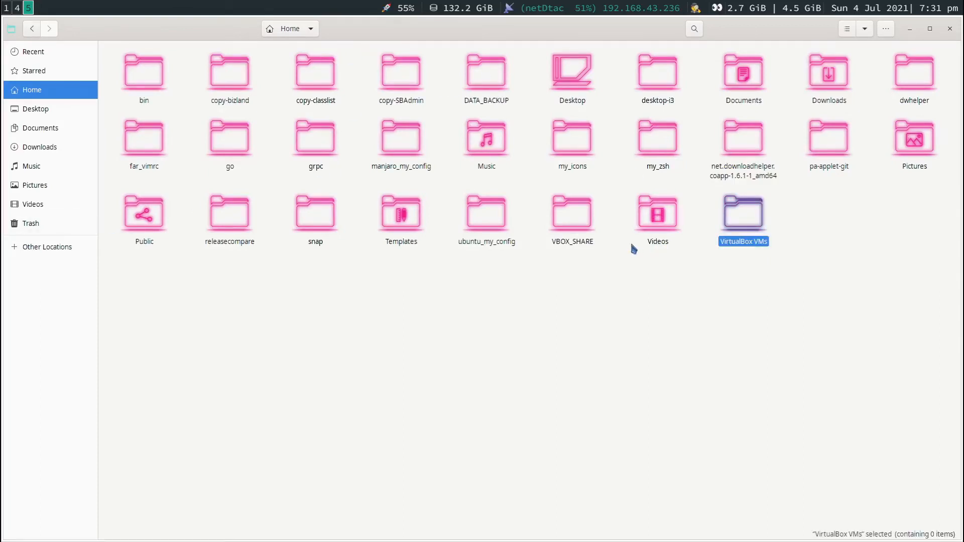
mouse_move(575, 224)
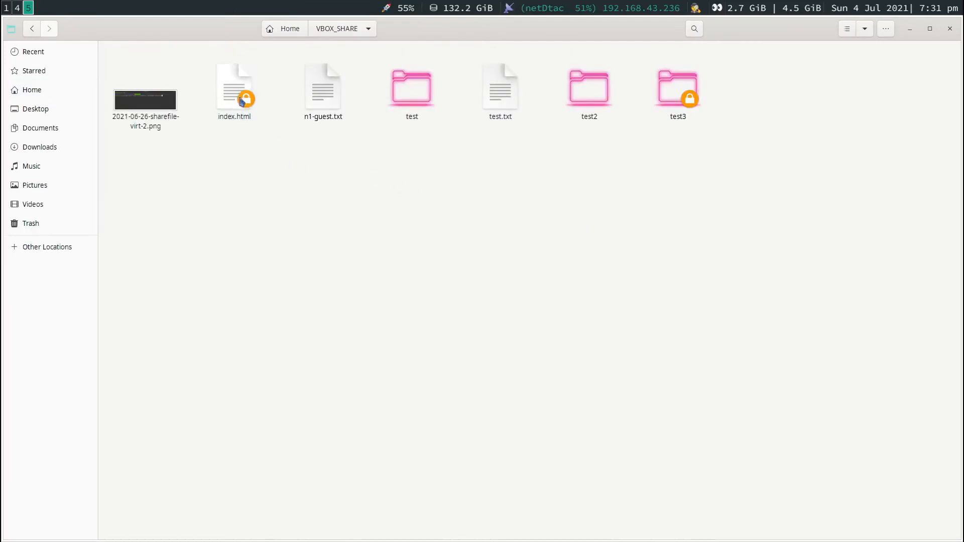
left_click(234, 89)
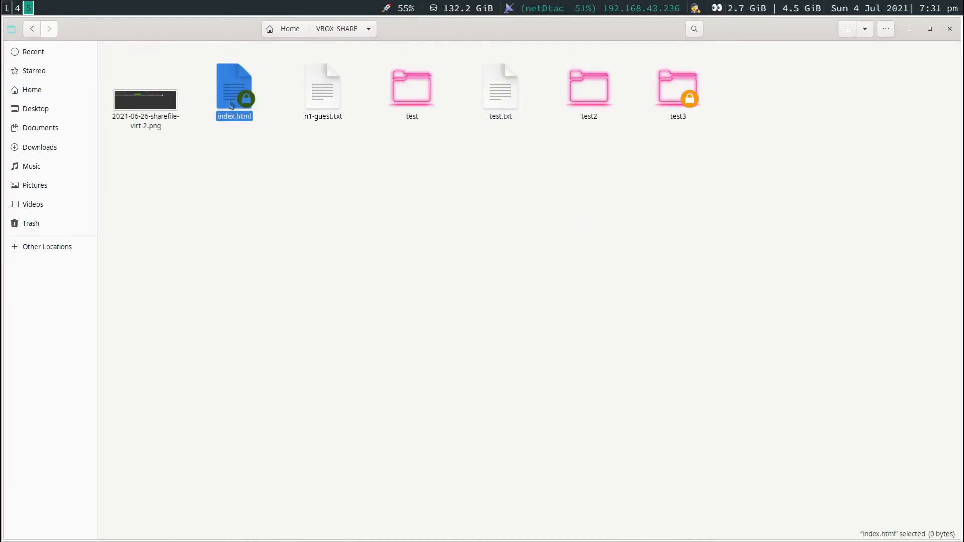
left_click(677, 87)
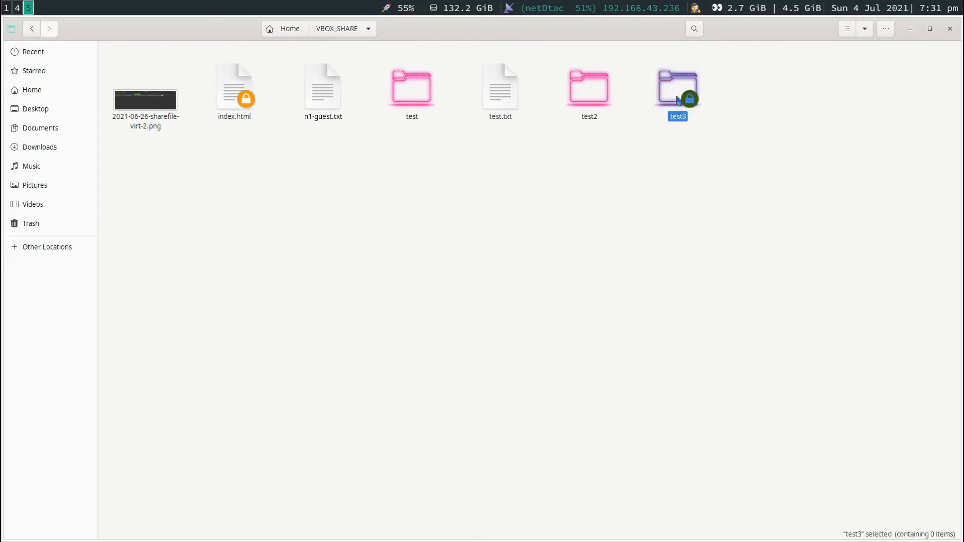
mouse_move(590, 231)
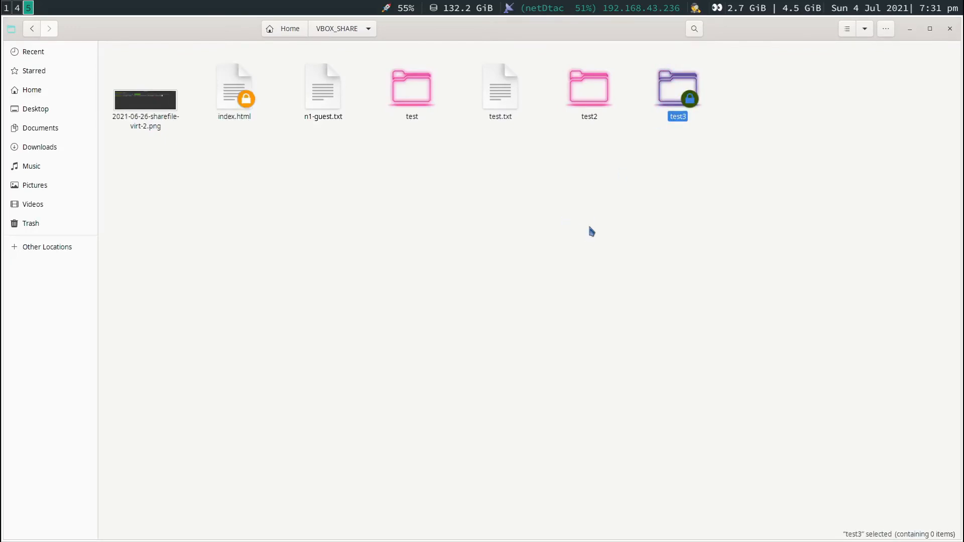
mouse_move(541, 245)
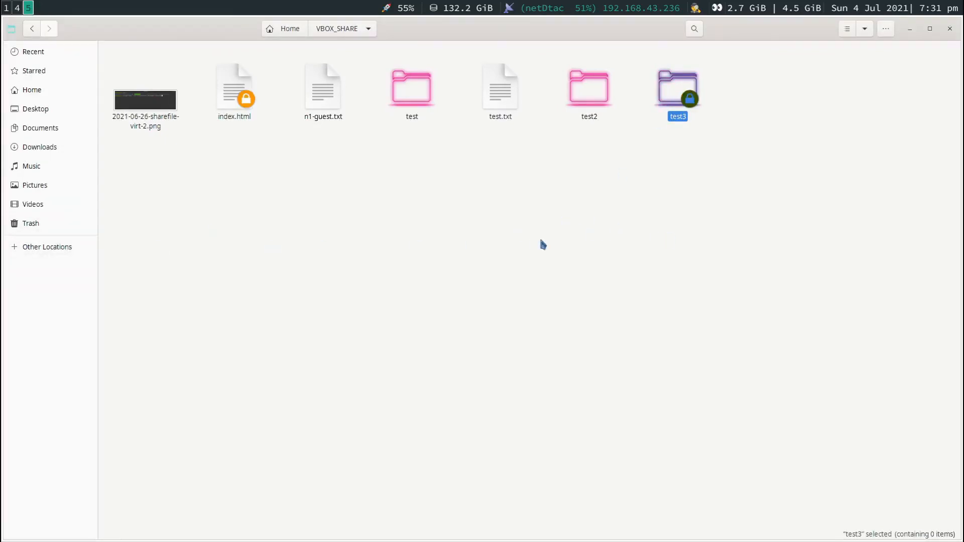